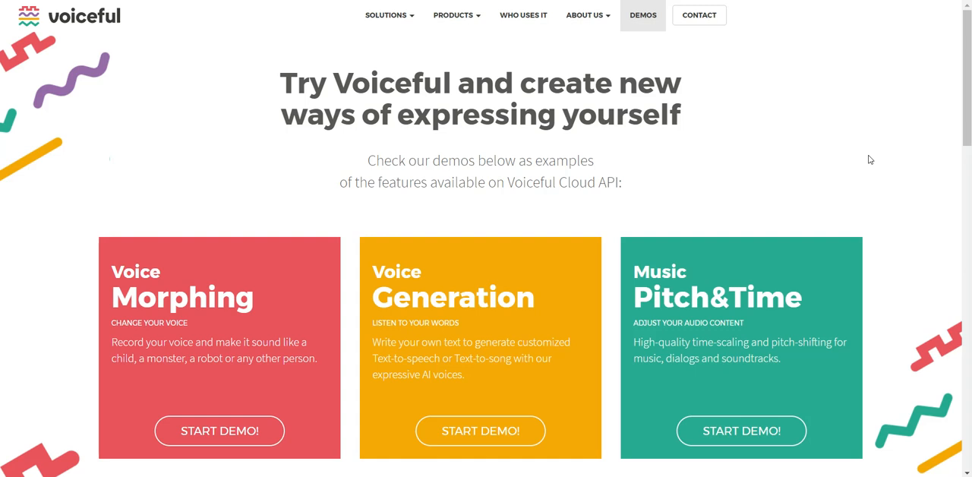
mouse_move(851, 146)
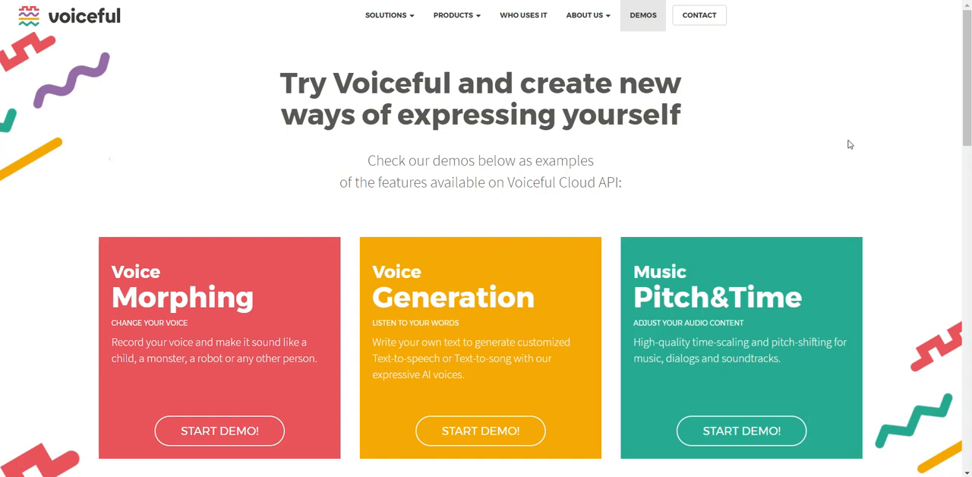
mouse_move(871, 180)
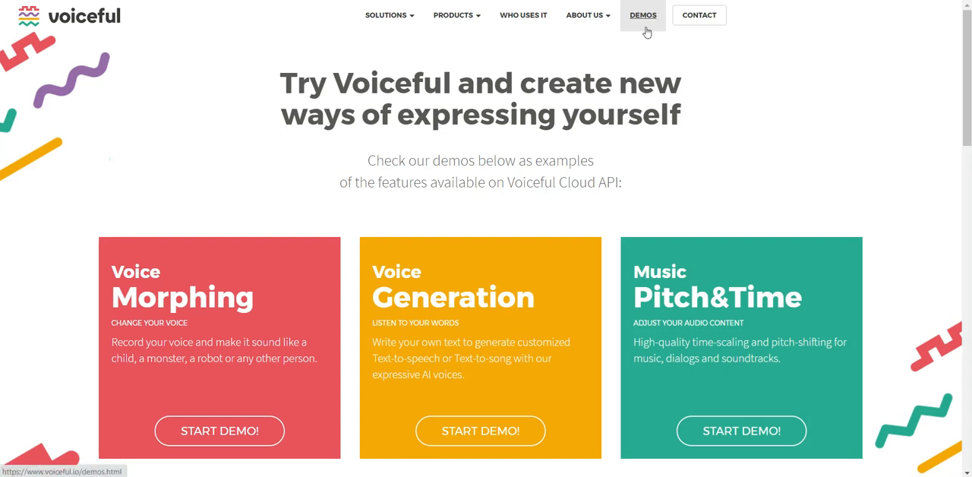
mouse_move(941, 161)
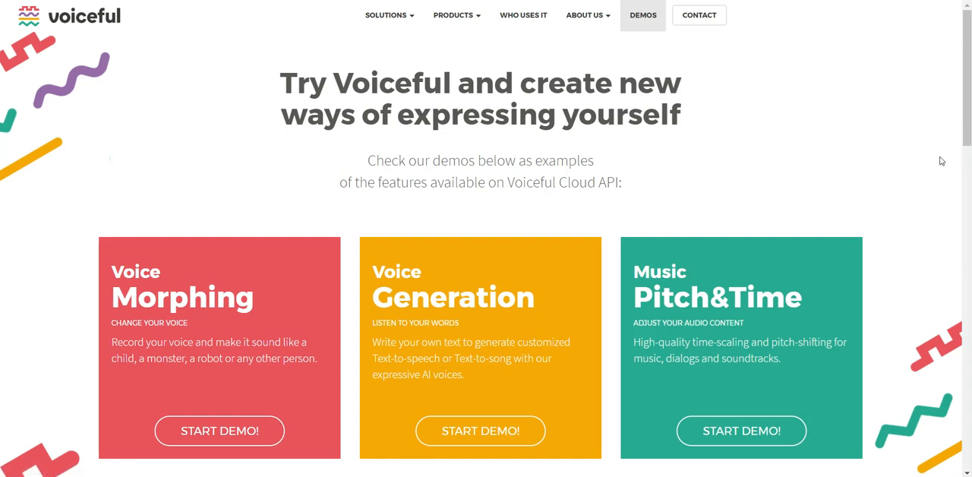
mouse_move(492, 136)
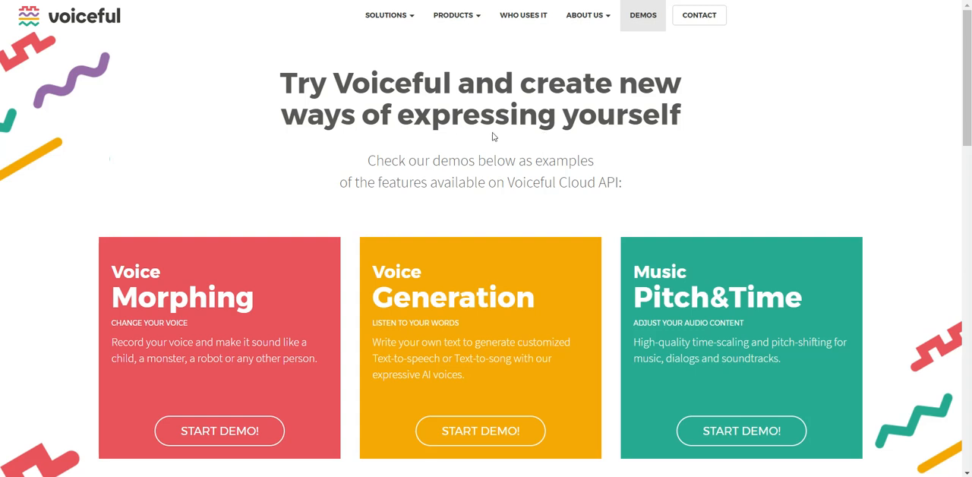
Step: Start the Voice Generation demo with Singing style and English as the song language
scroll("down", 3)
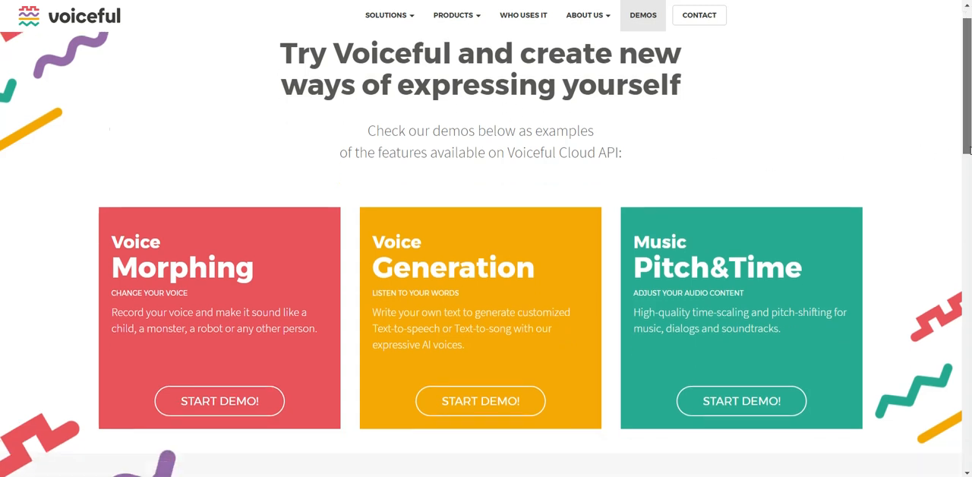
scroll("up", 3)
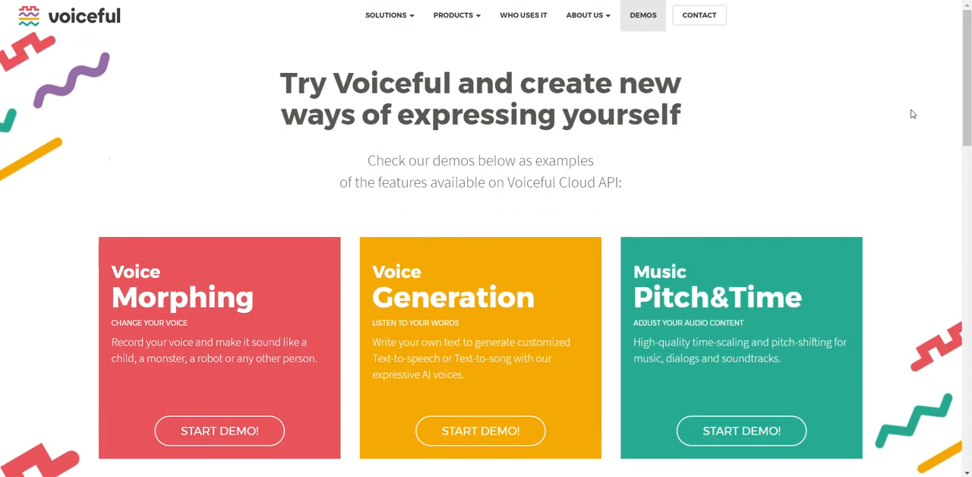
scroll("down", 3)
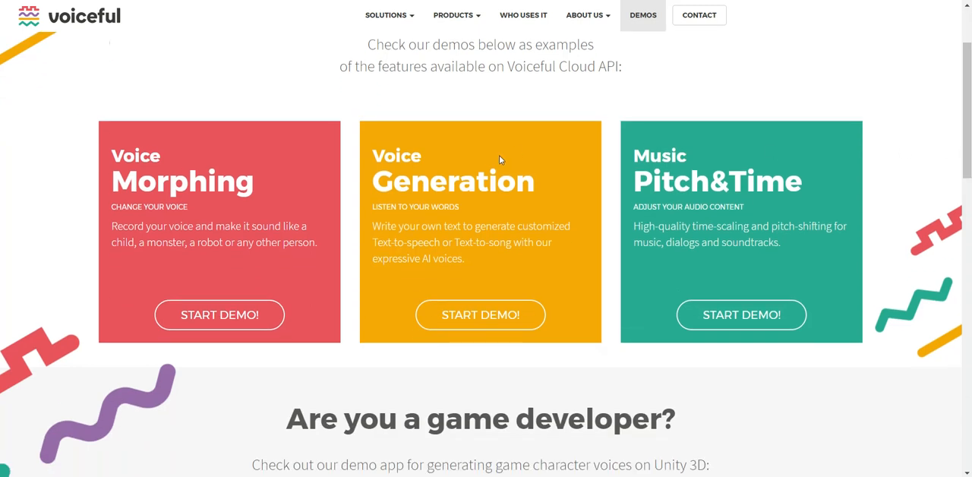
left_click(479, 314)
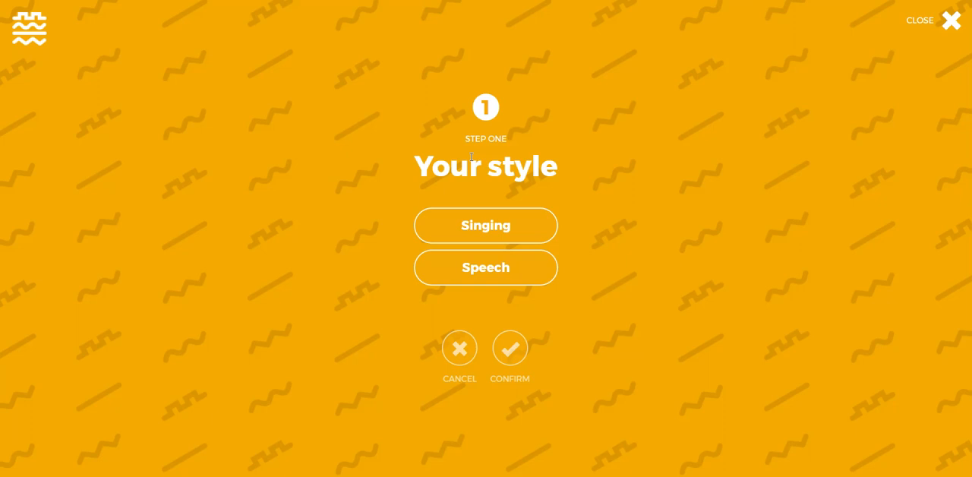
left_click(486, 225)
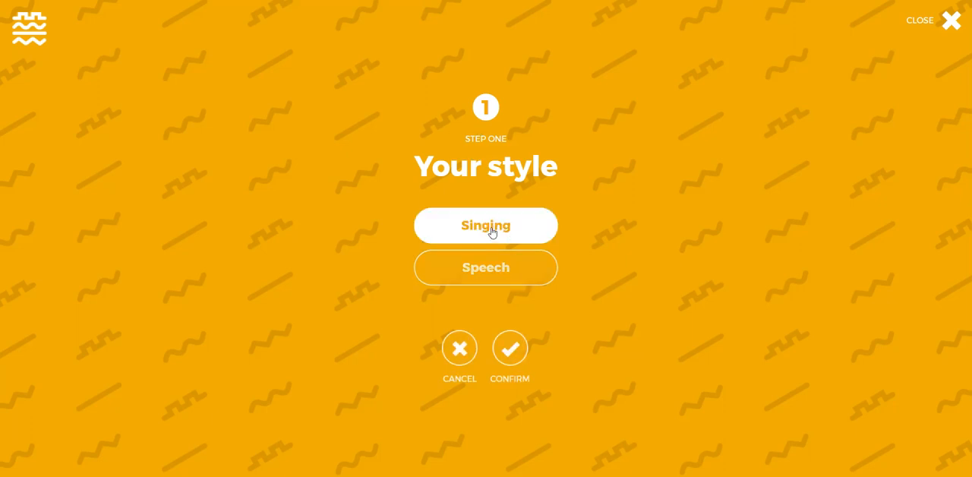
left_click(510, 348)
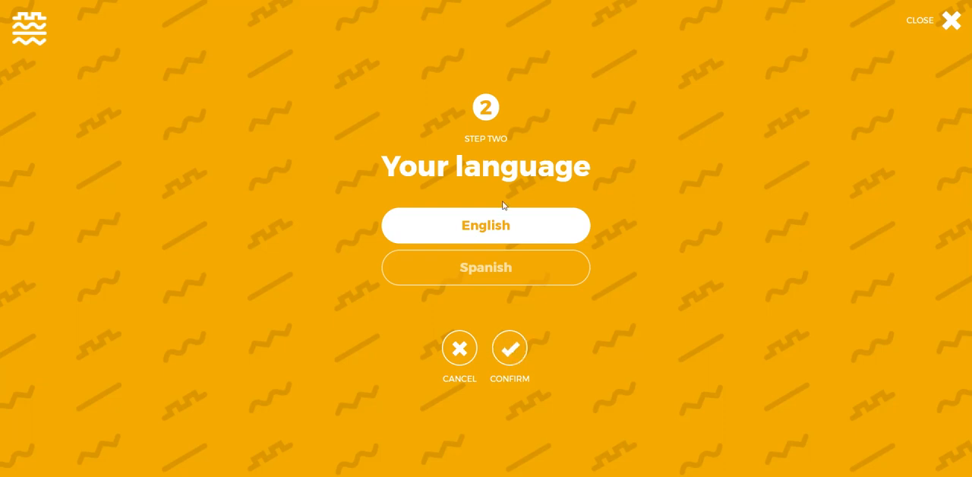
left_click(510, 348)
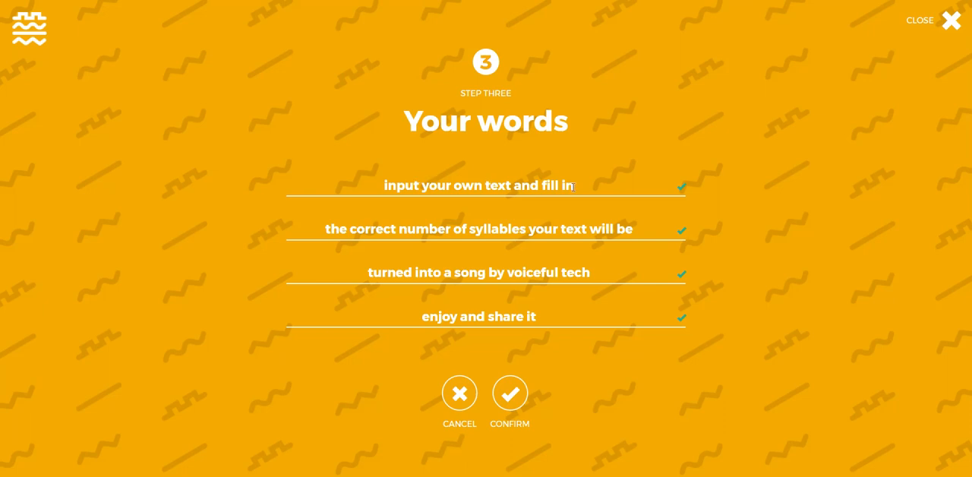
mouse_move(498, 204)
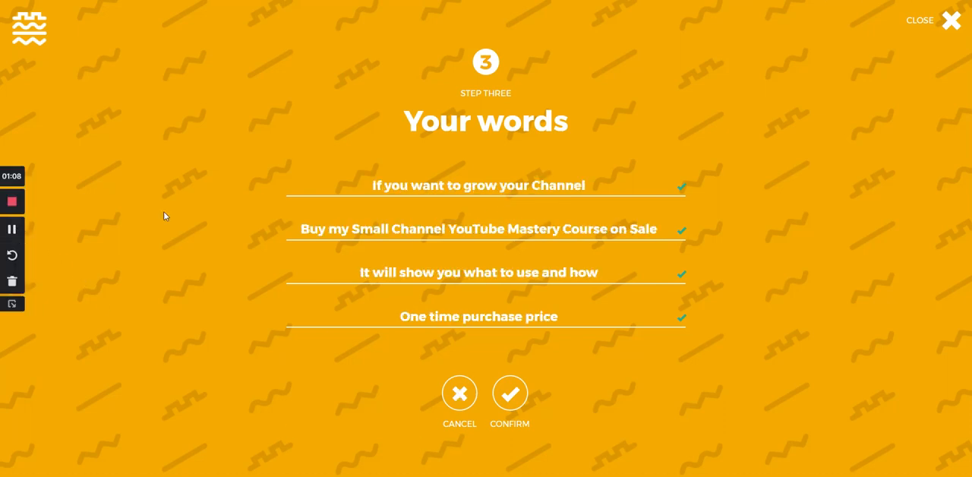
mouse_move(571, 155)
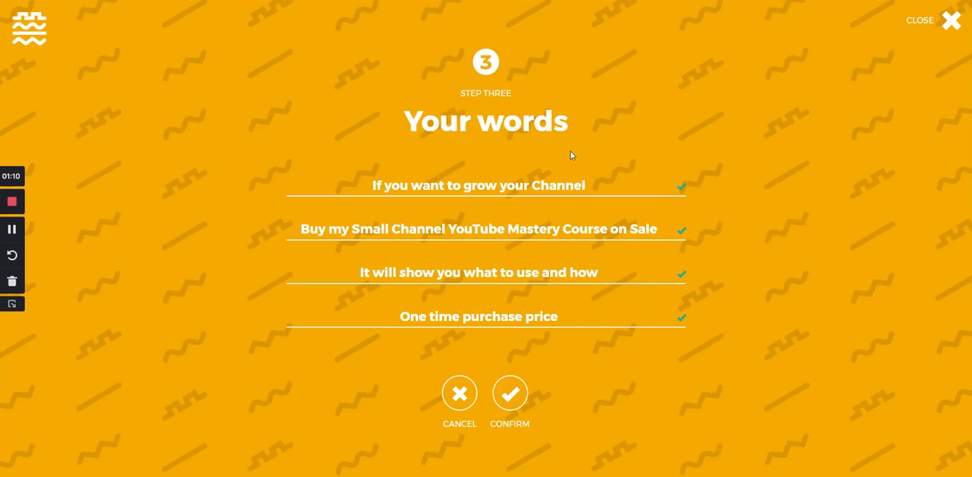
mouse_move(541, 194)
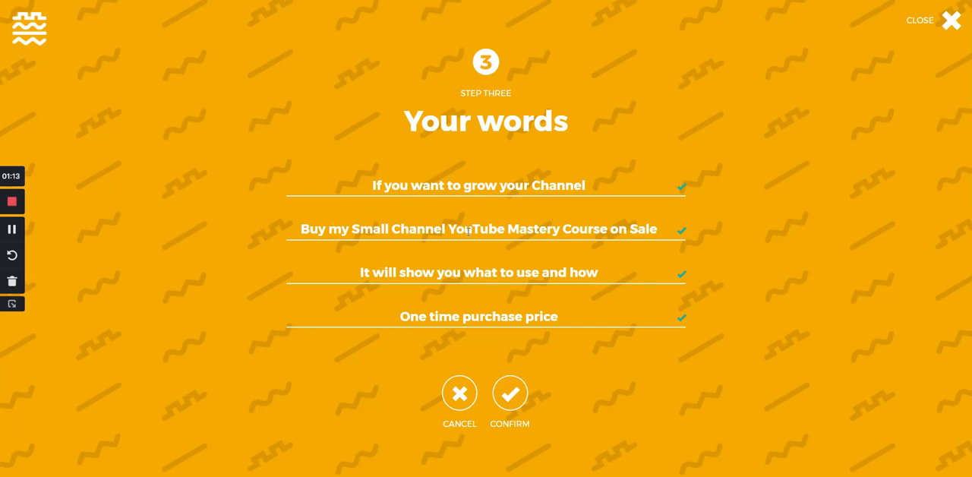
mouse_move(406, 270)
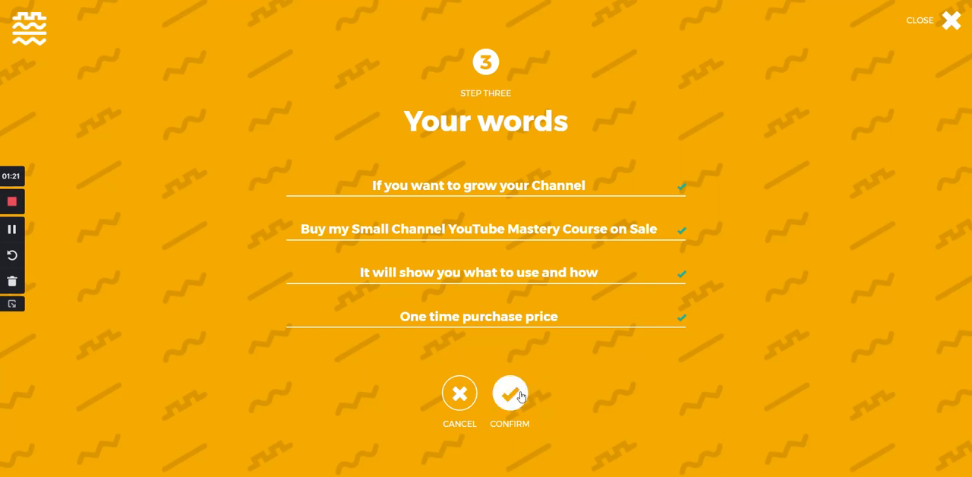
Step: Confirm the lyrics, generate the song with a Male voice, and play back the result
left_click(510, 393)
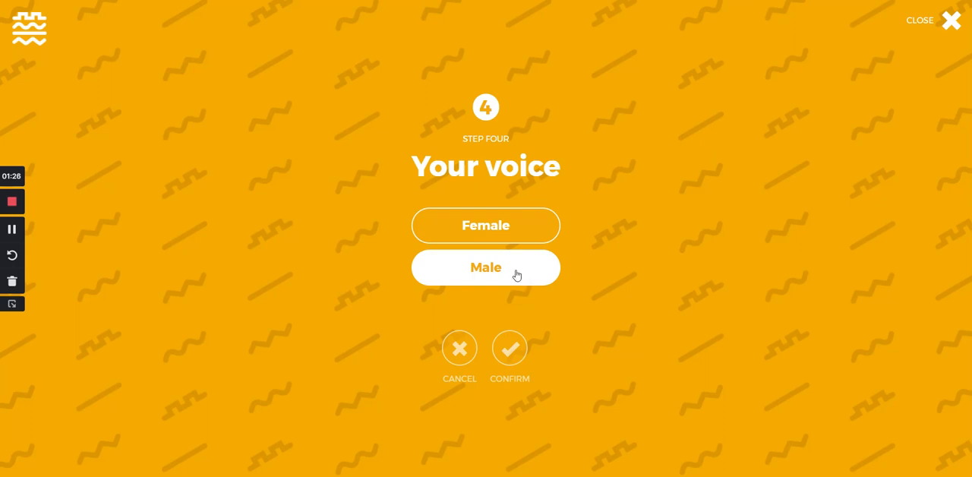
left_click(510, 347)
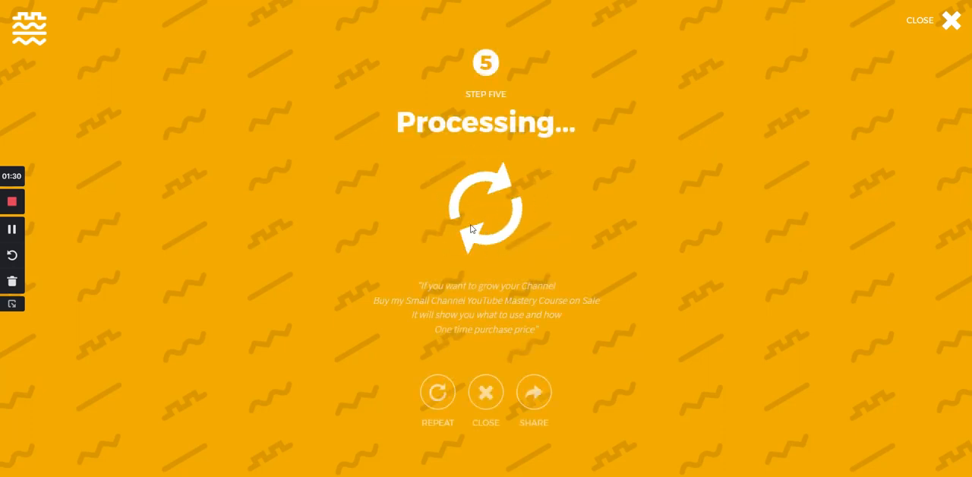
mouse_move(531, 207)
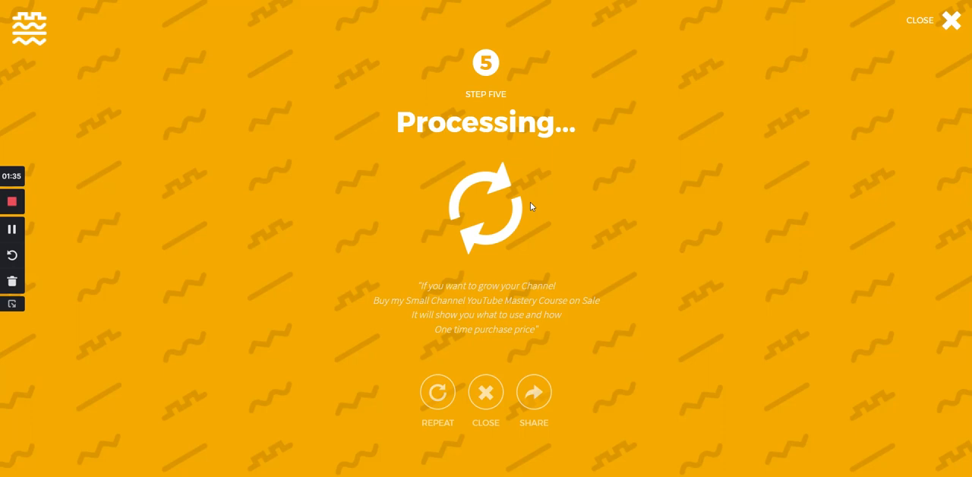
mouse_move(454, 219)
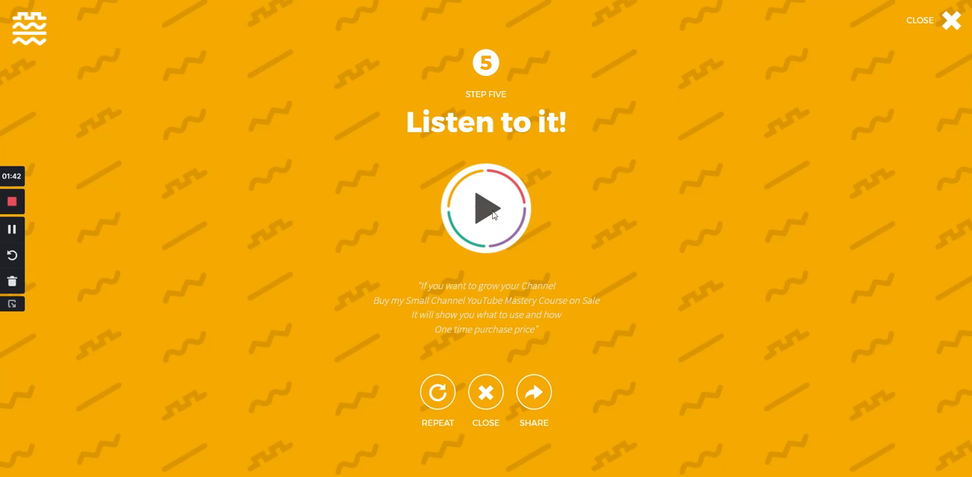
left_click(485, 206)
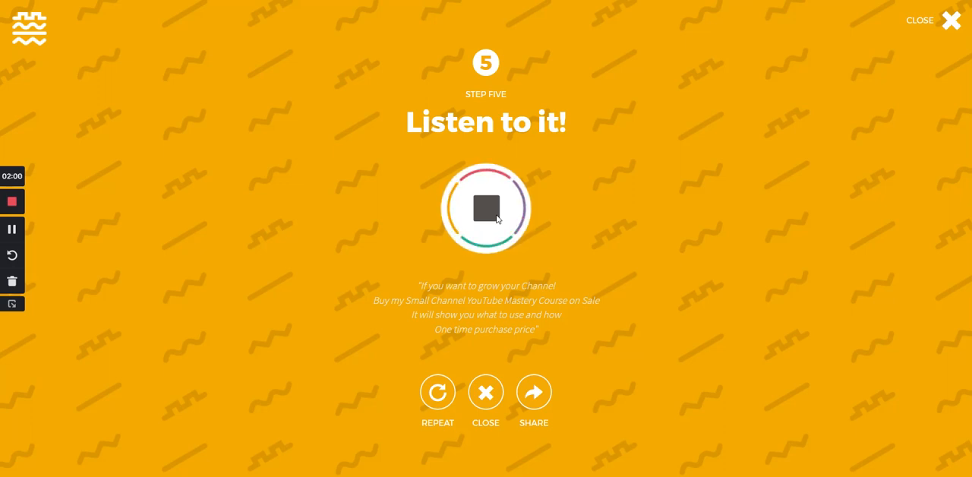
left_click(485, 208)
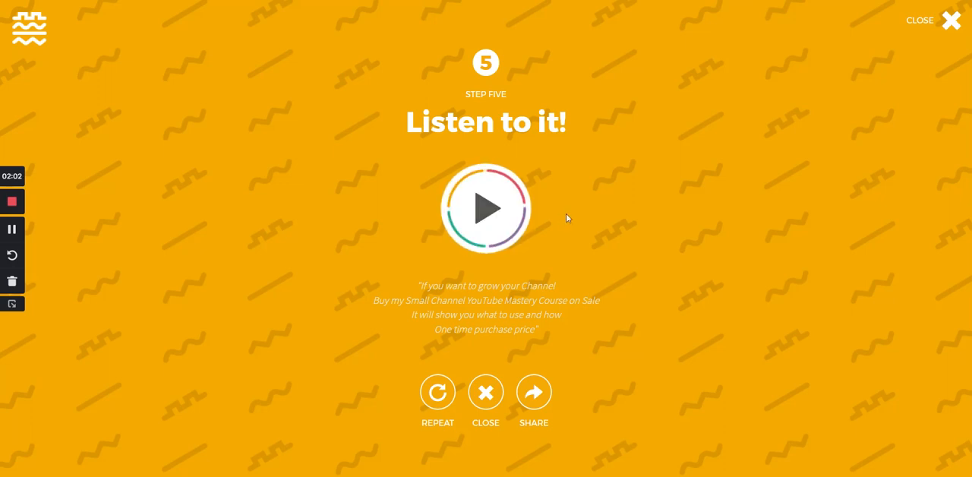
mouse_move(574, 227)
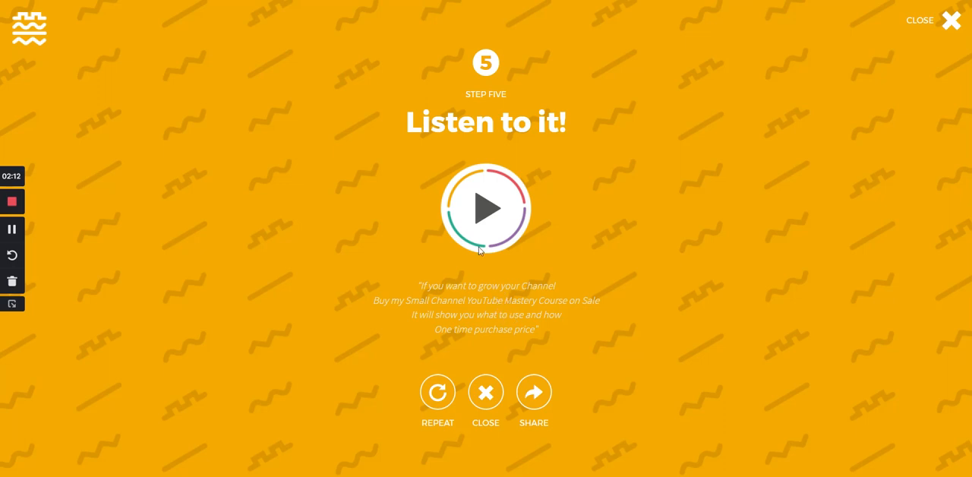
mouse_move(615, 223)
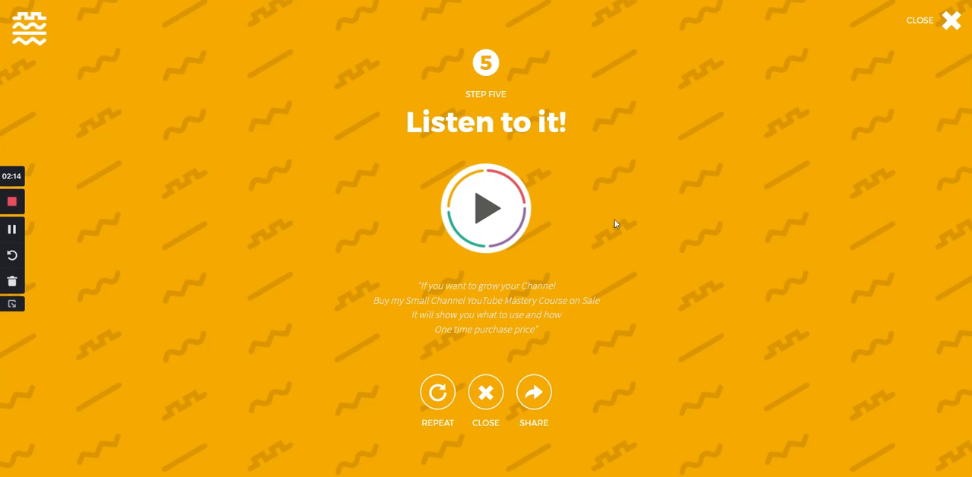
Step: Enter 'digital marketing' as brand keywords in the business name generator and review the Randomness options
left_click(486, 392)
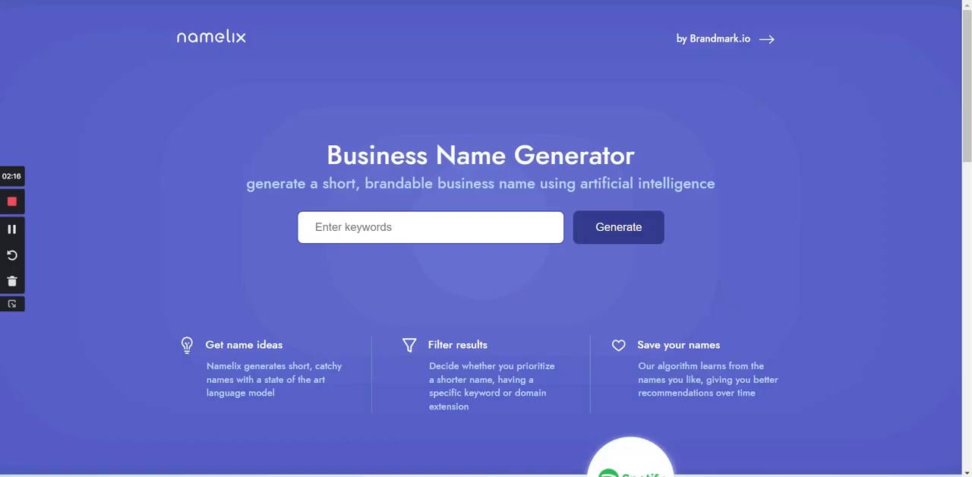
mouse_move(590, 155)
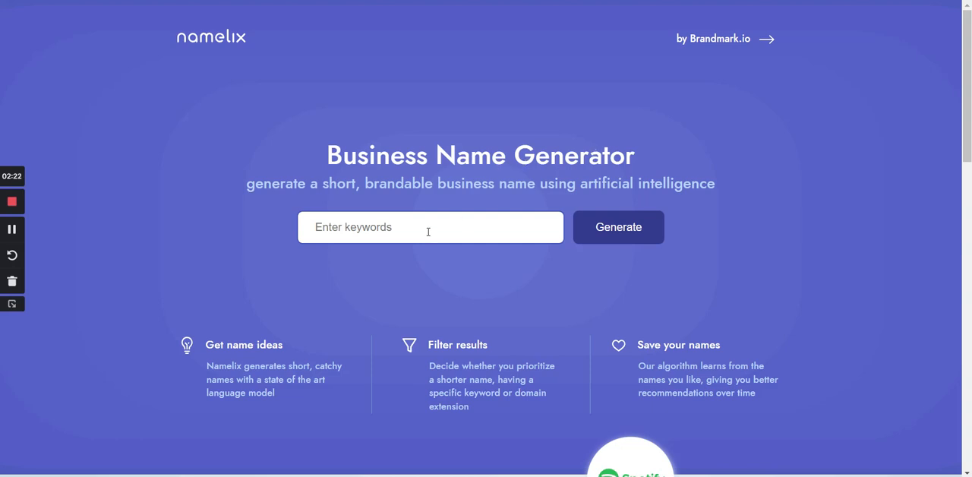
type("digital marketing")
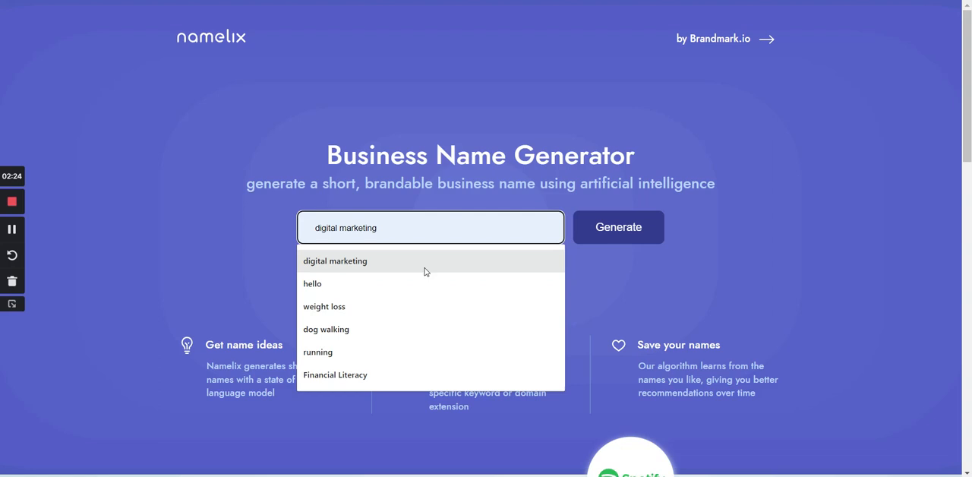
left_click(618, 227)
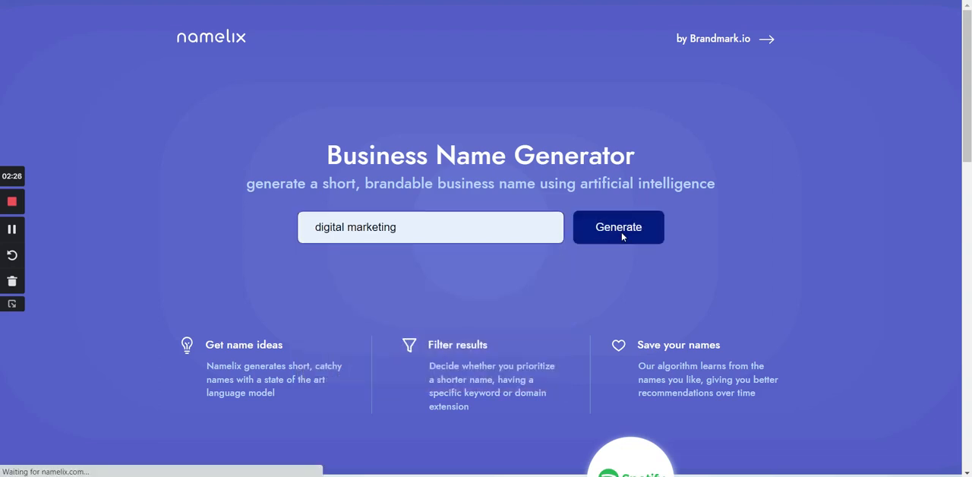
left_click(618, 227)
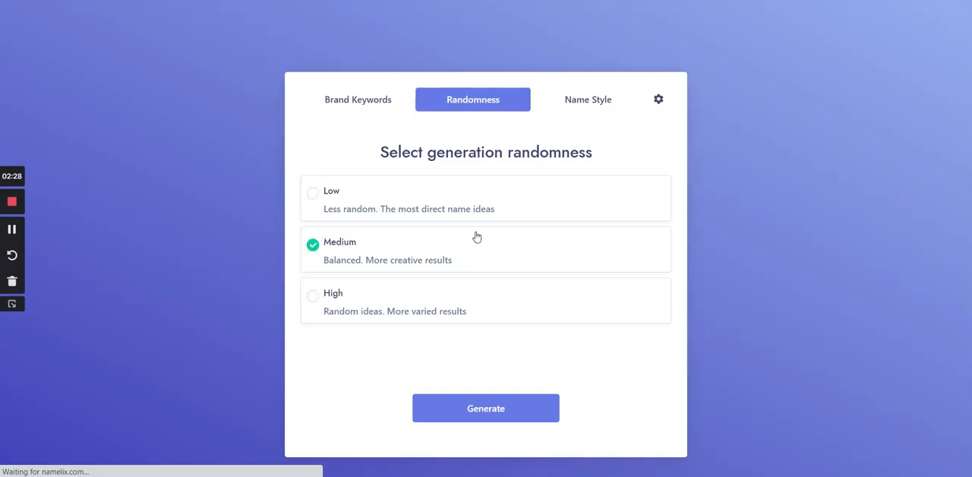
mouse_move(349, 163)
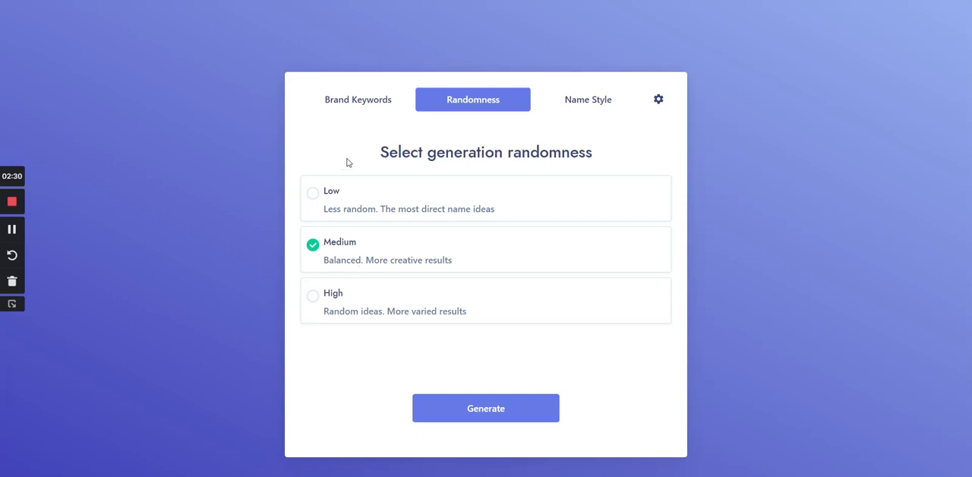
left_click(358, 100)
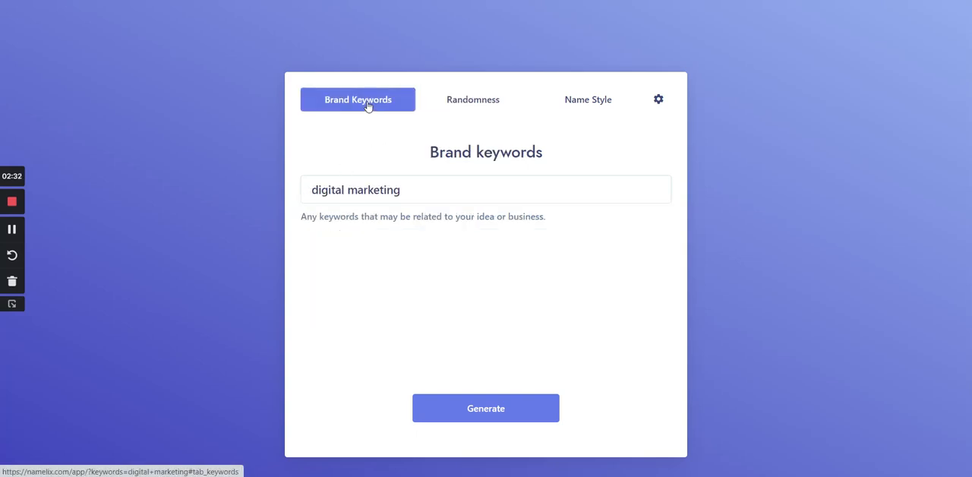
left_click(473, 100)
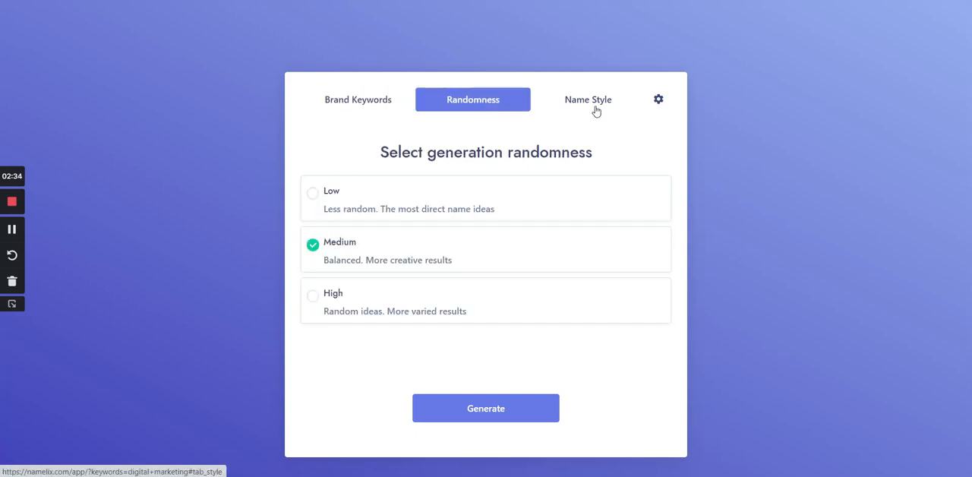
mouse_move(425, 200)
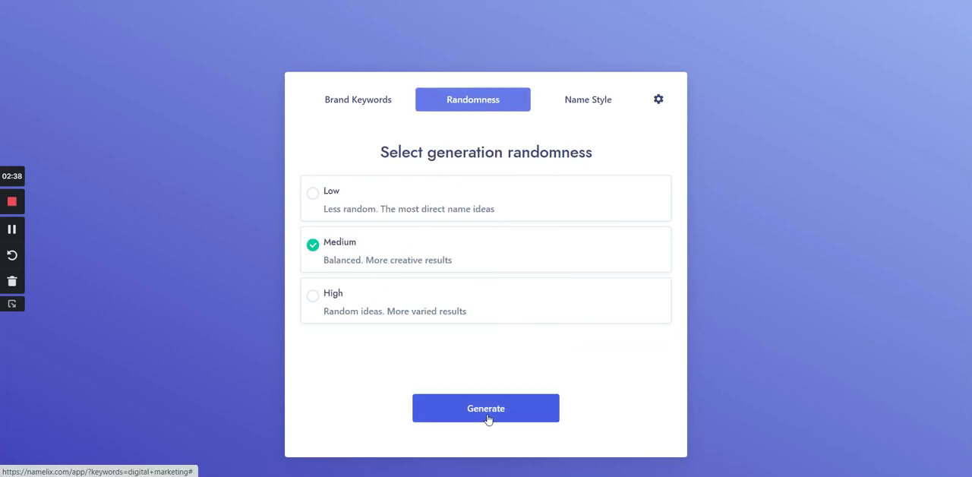
Step: Generate the name ideas and browse the logo gallery (SmartPress, Brandt, SocialX)
left_click(486, 407)
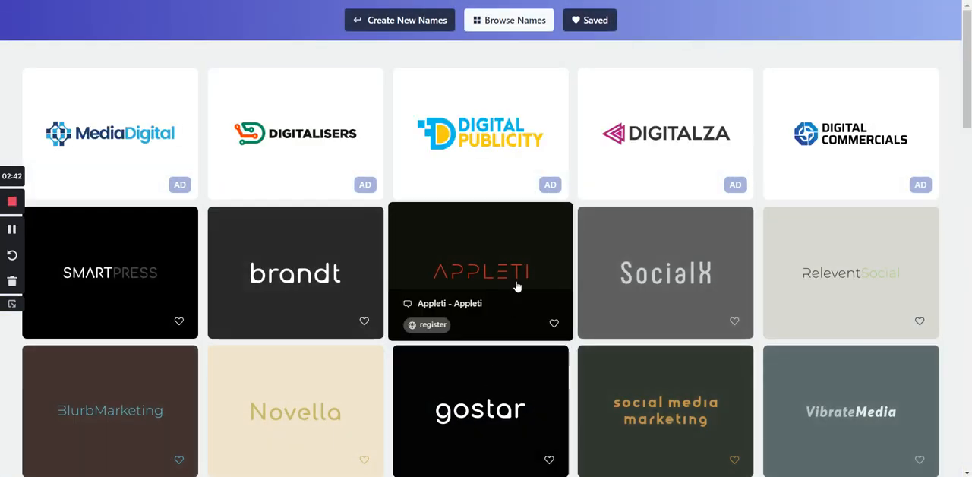
mouse_move(908, 124)
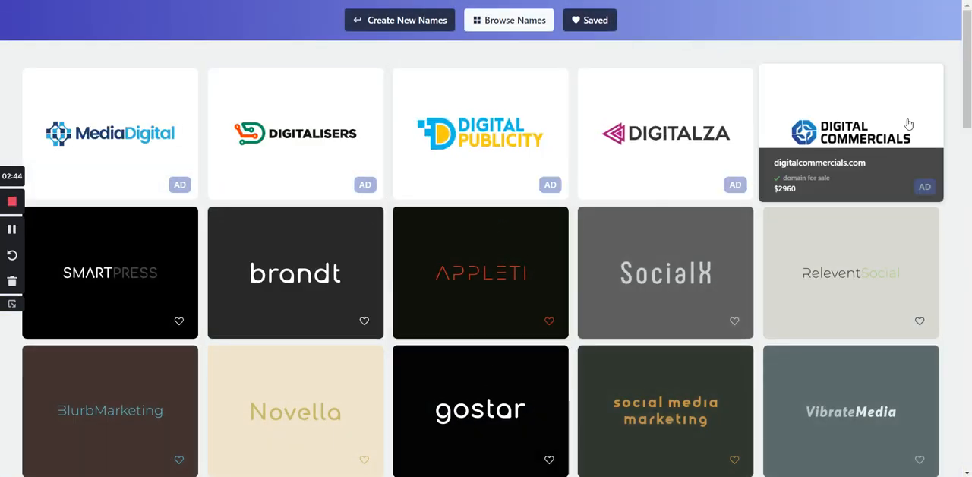
scroll("down", 3)
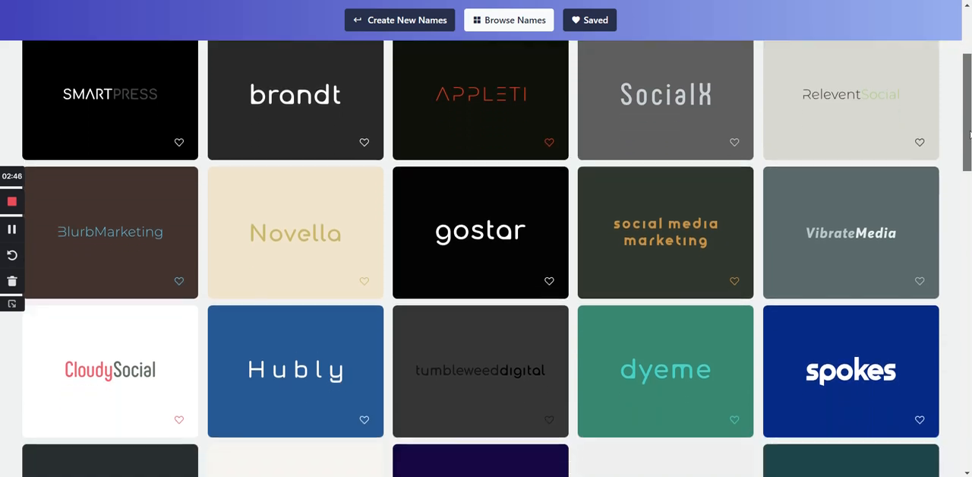
scroll("down", 3)
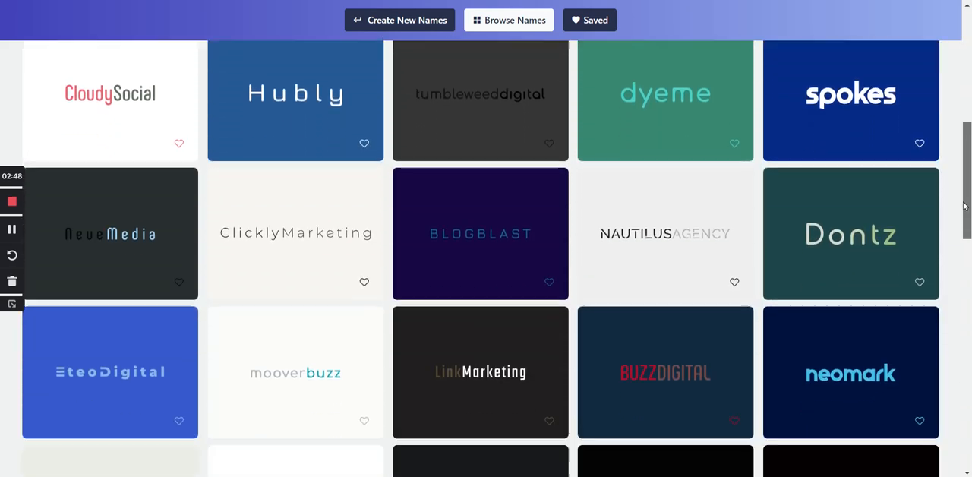
scroll("down", 3)
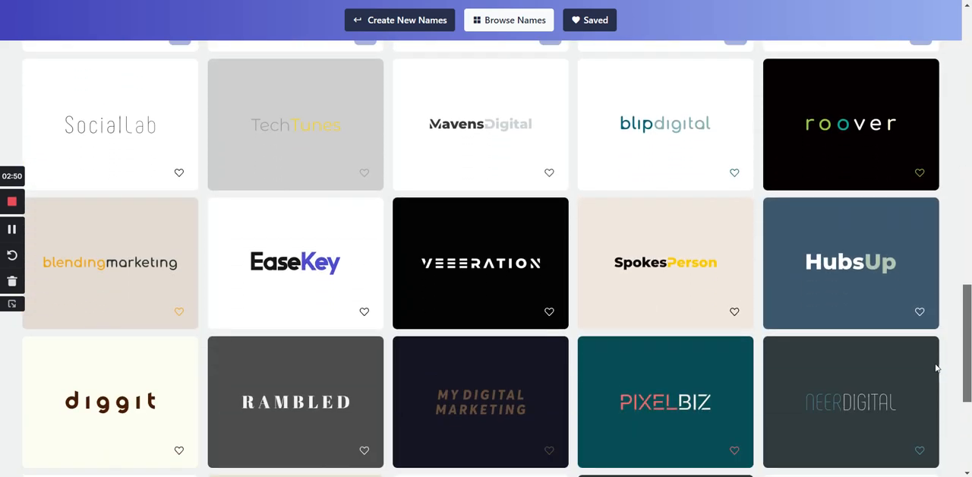
scroll("up", 3)
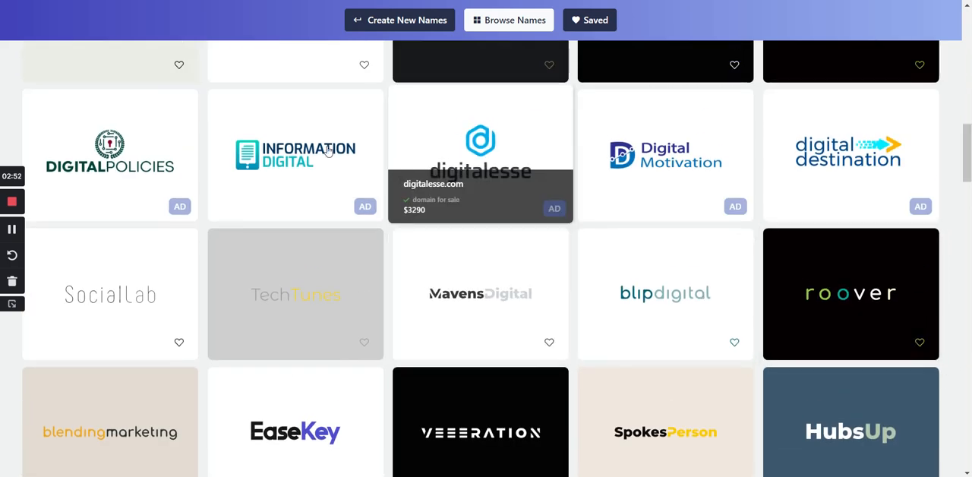
scroll("up", 3)
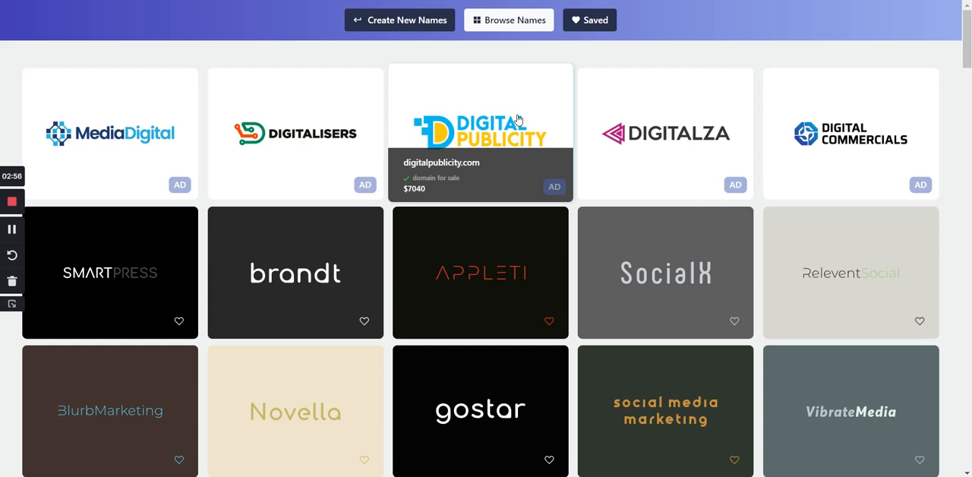
mouse_move(499, 148)
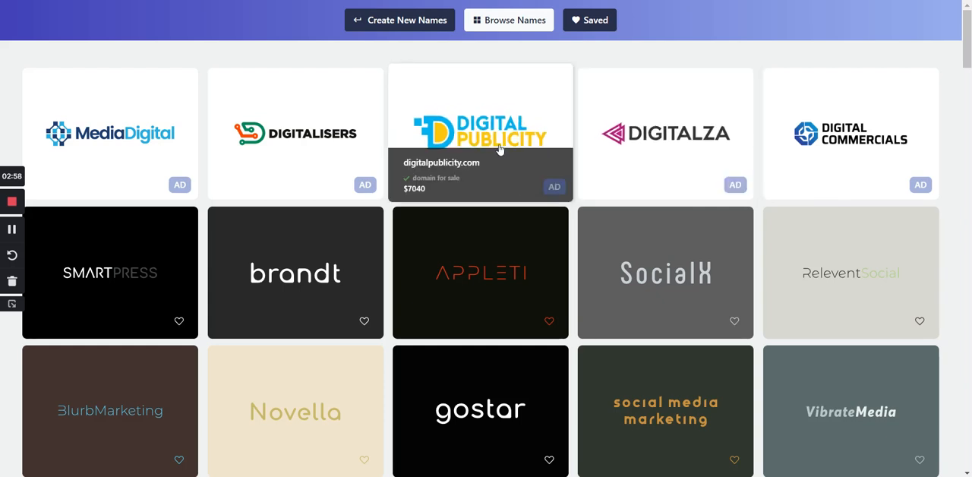
mouse_move(547, 195)
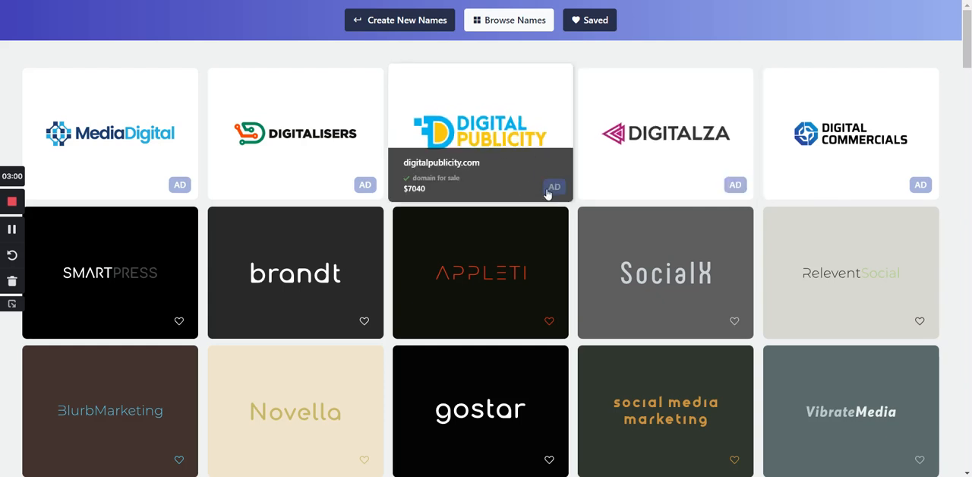
mouse_move(570, 231)
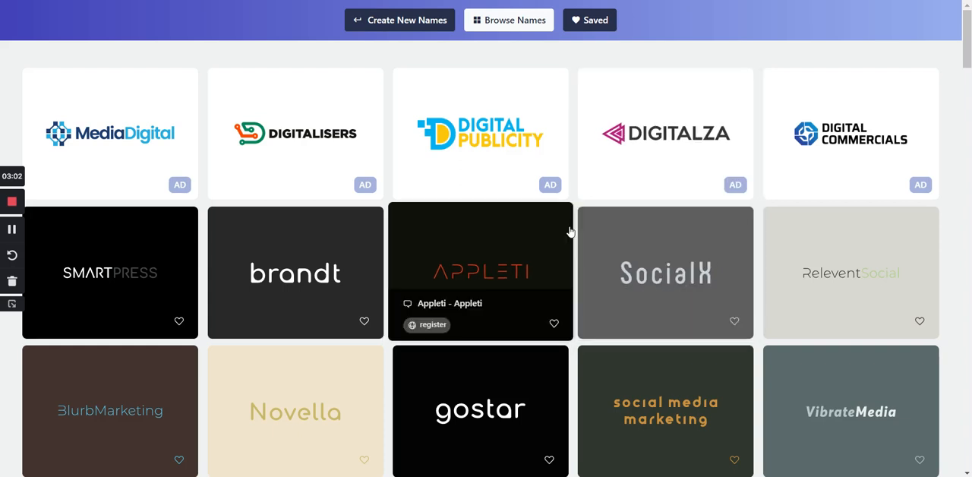
mouse_move(554, 186)
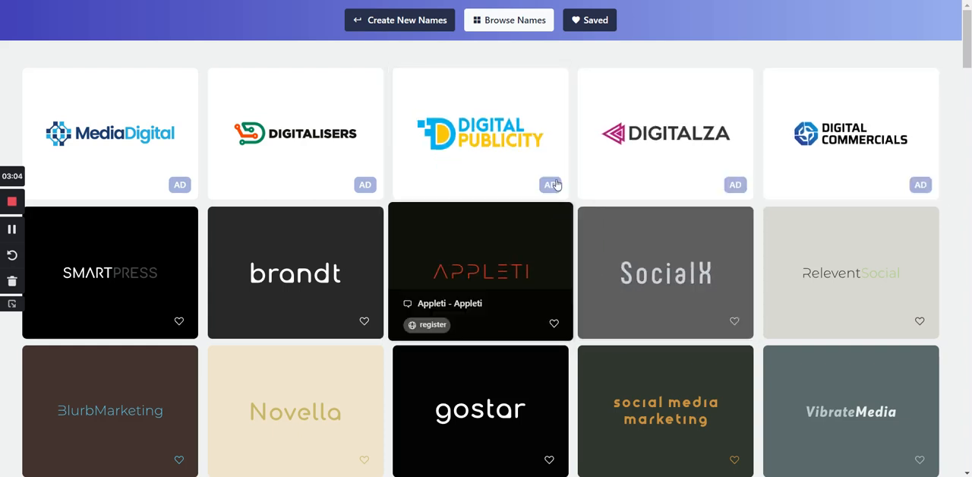
mouse_move(763, 109)
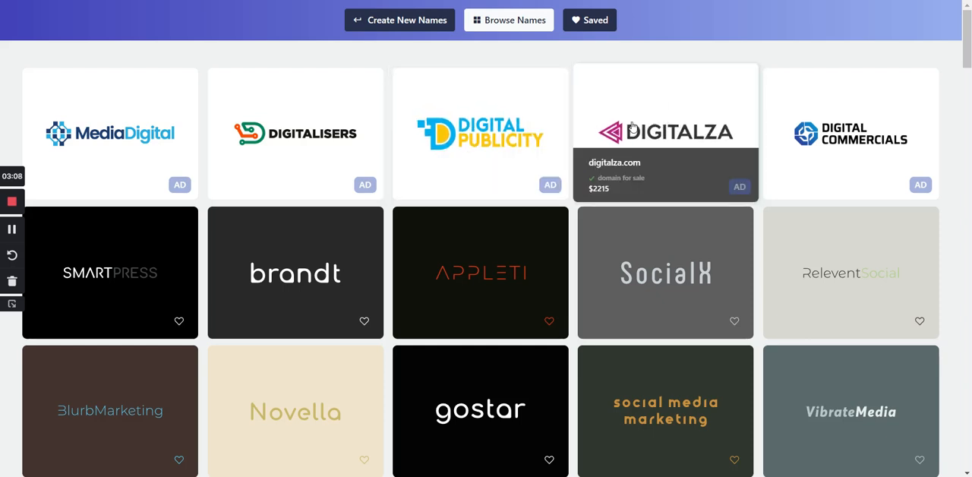
mouse_move(777, 3)
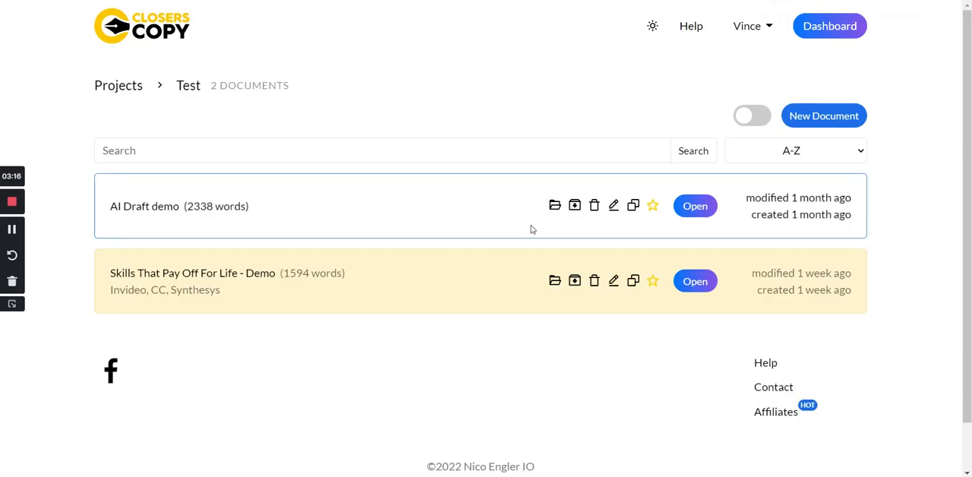
Step: Open the 'Skills That Pay Off For Life - Demo' document from the Test project list
left_click(696, 281)
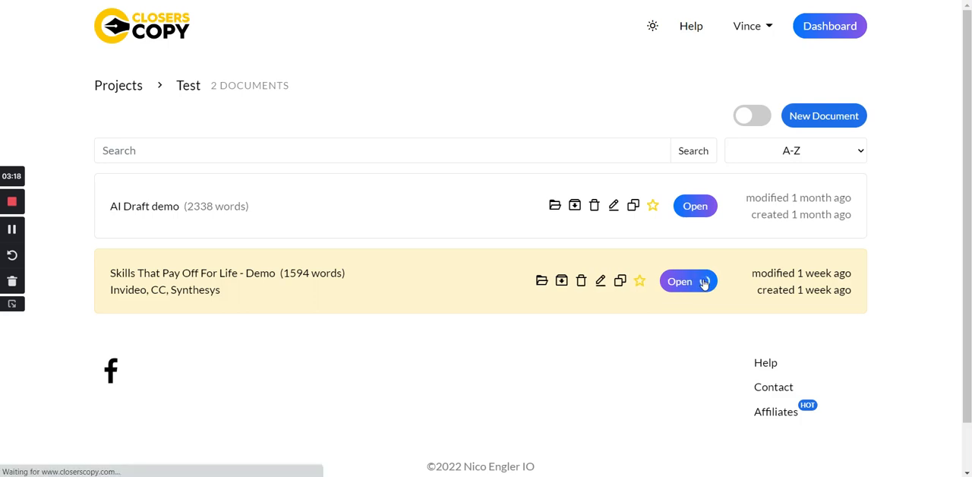
left_click(678, 280)
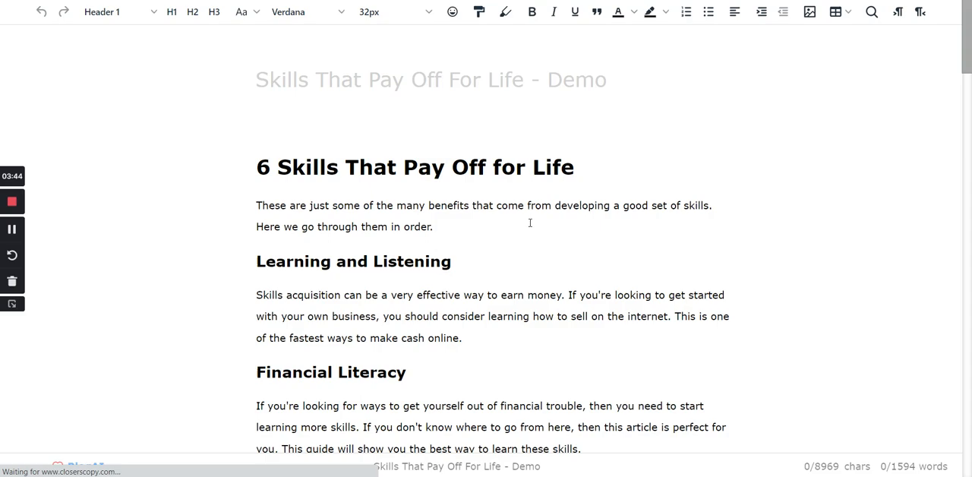
scroll("down", 3)
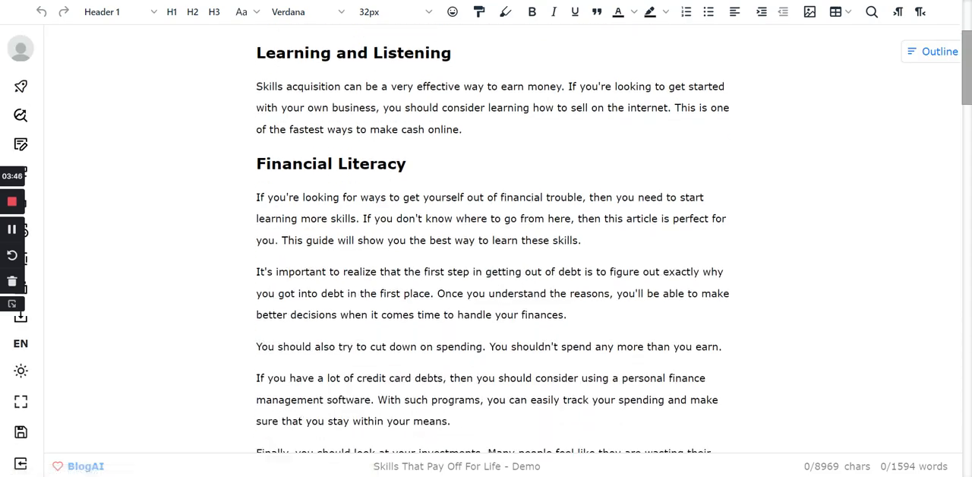
scroll("down", 3)
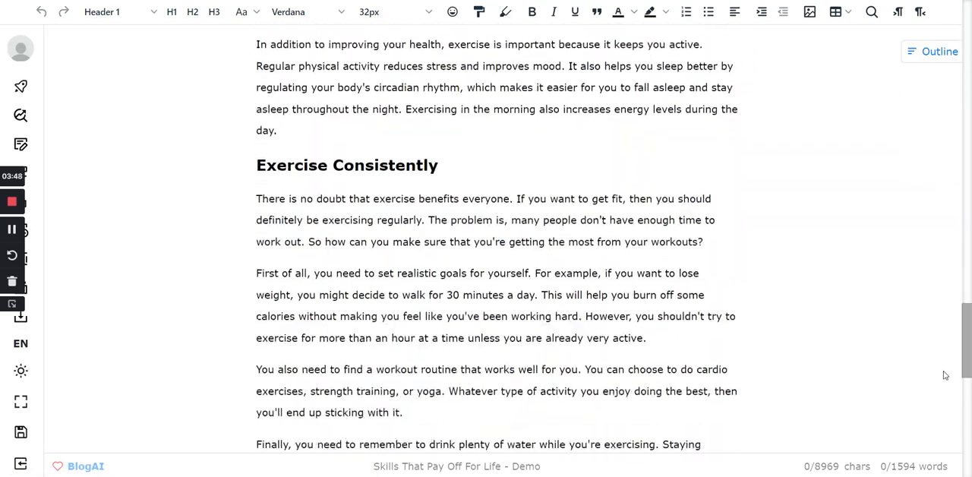
scroll("up", 3)
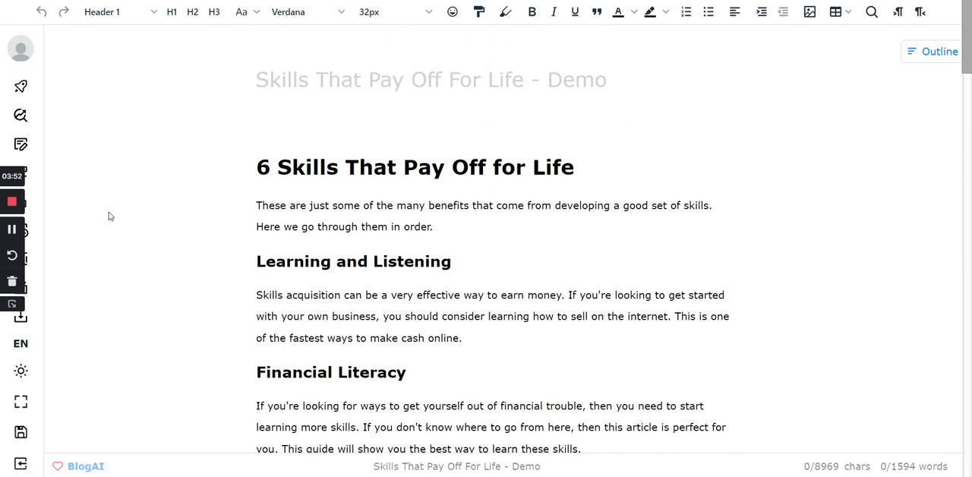
mouse_move(832, 161)
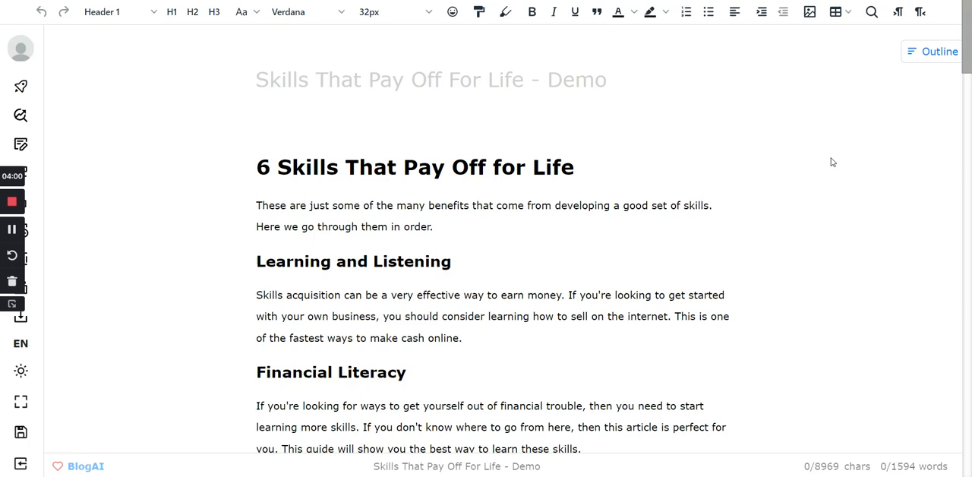
mouse_move(771, 161)
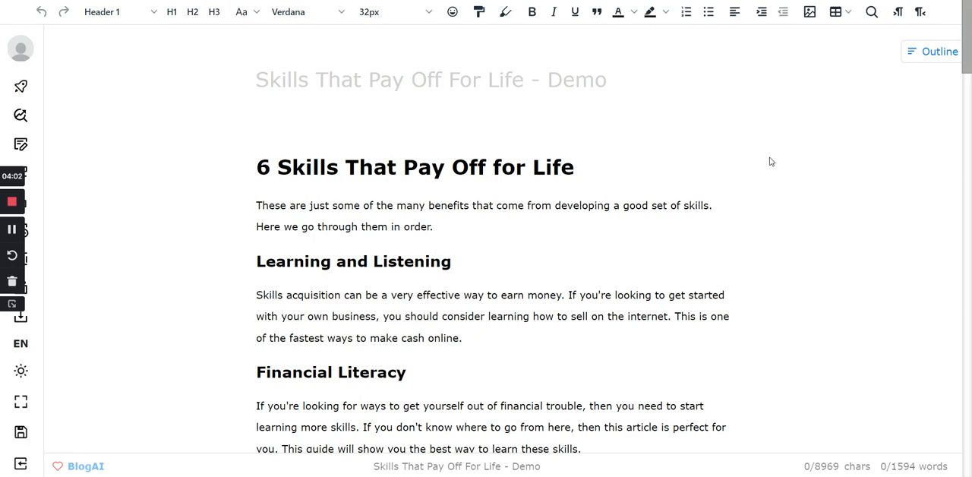
mouse_move(832, 222)
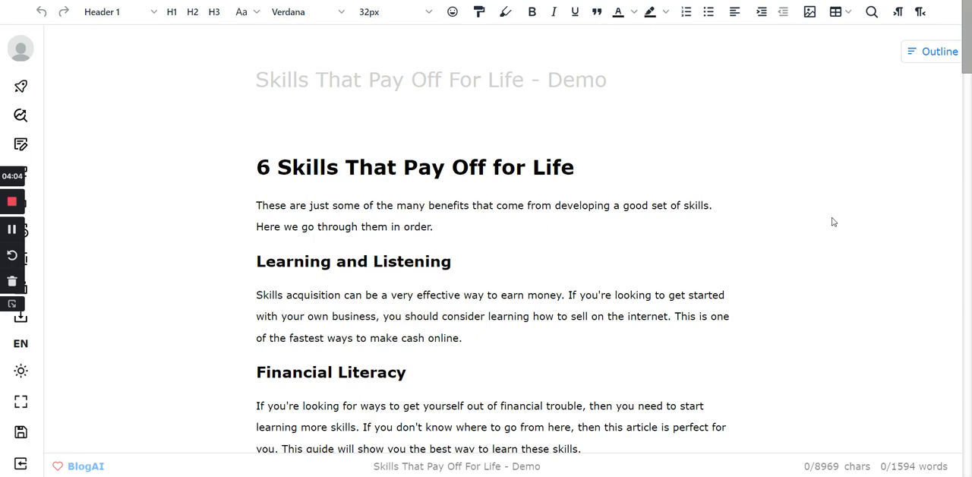
mouse_move(908, 185)
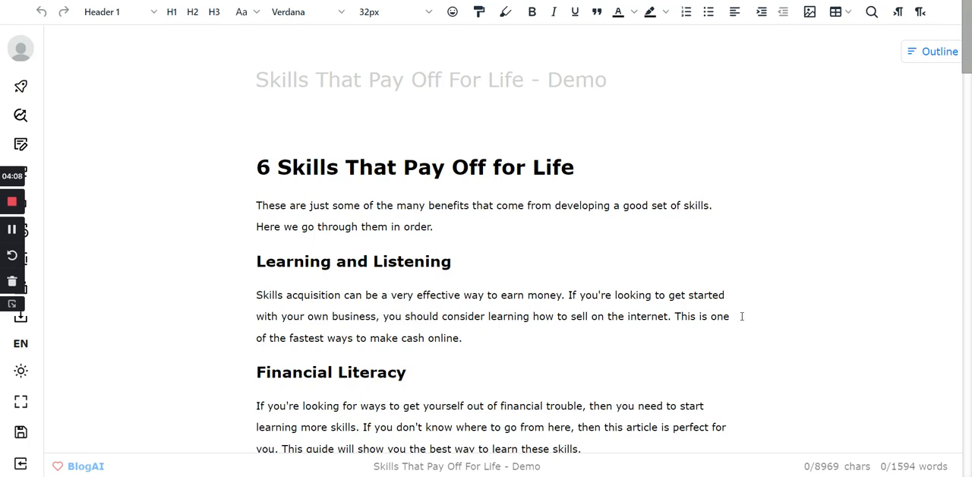
mouse_move(798, 294)
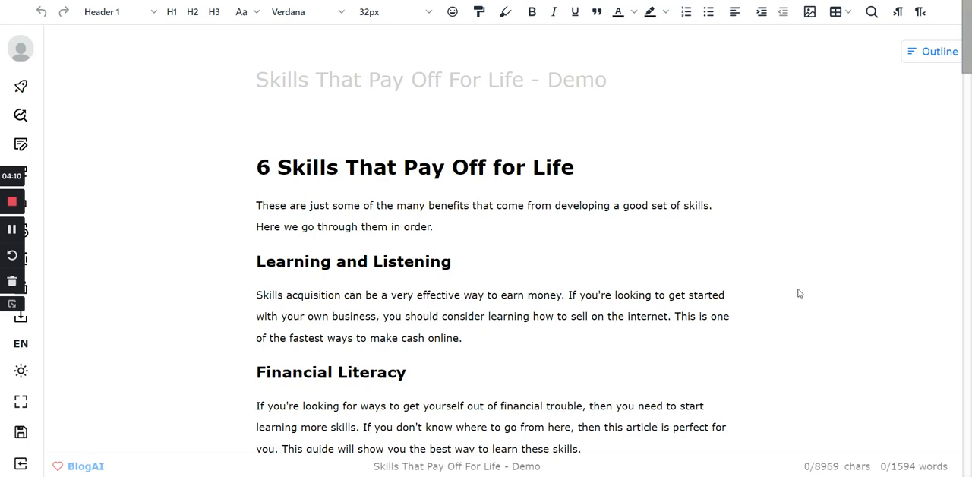
mouse_move(220, 110)
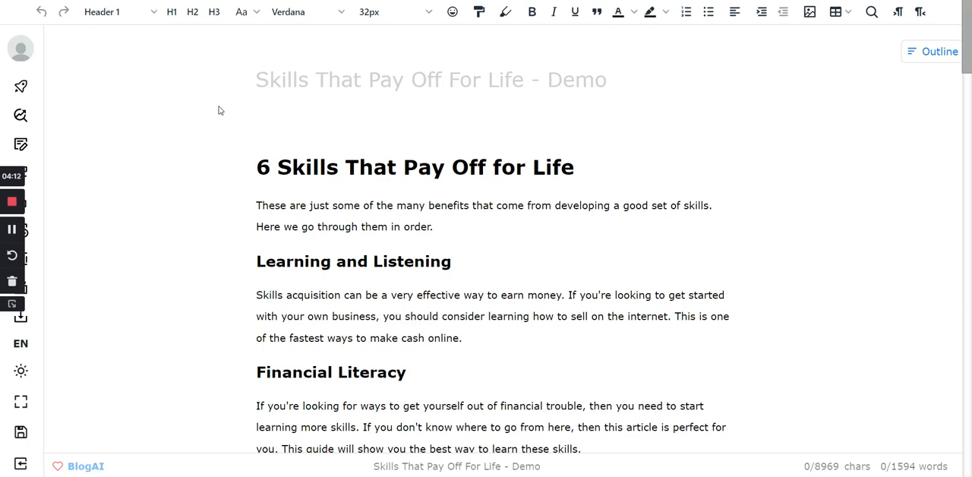
mouse_move(94, 249)
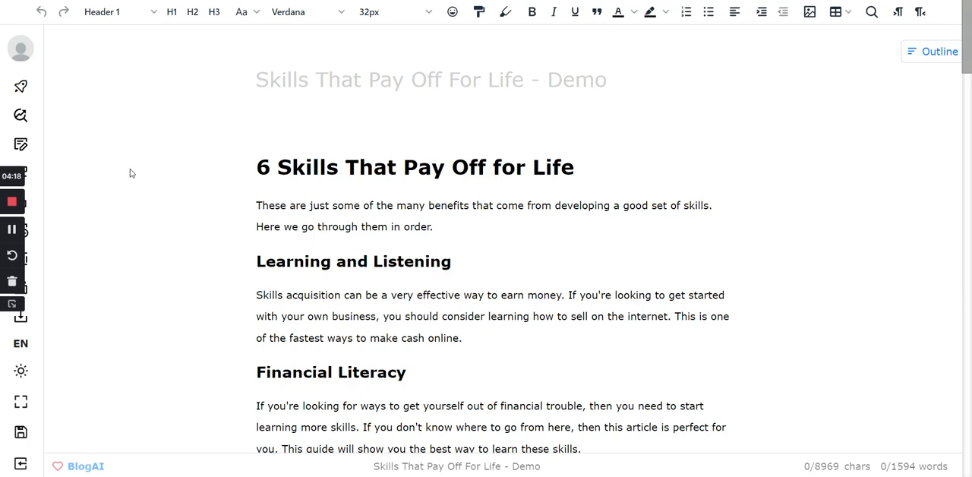
mouse_move(704, 174)
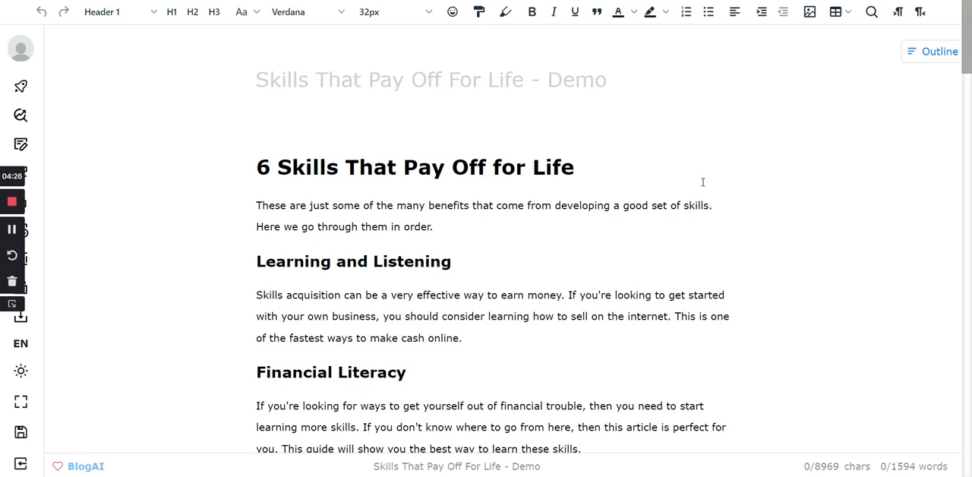
mouse_move(710, 194)
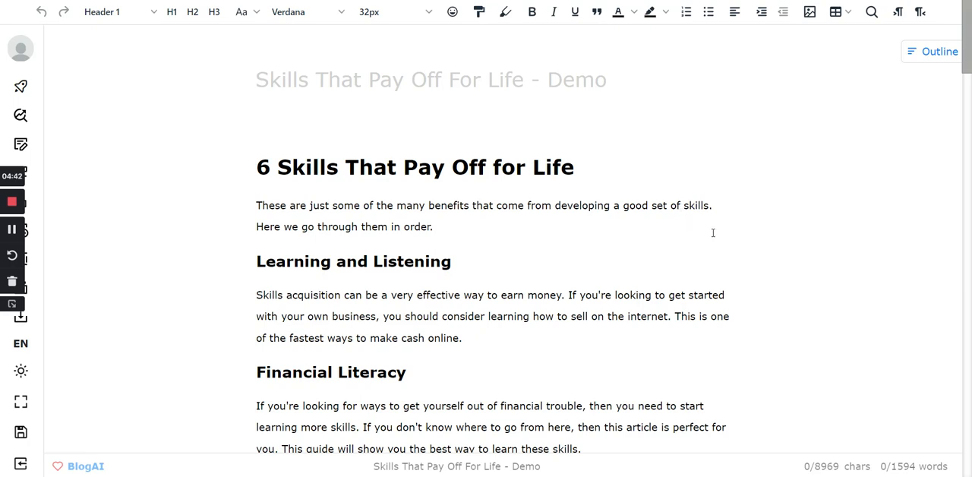
mouse_move(802, 65)
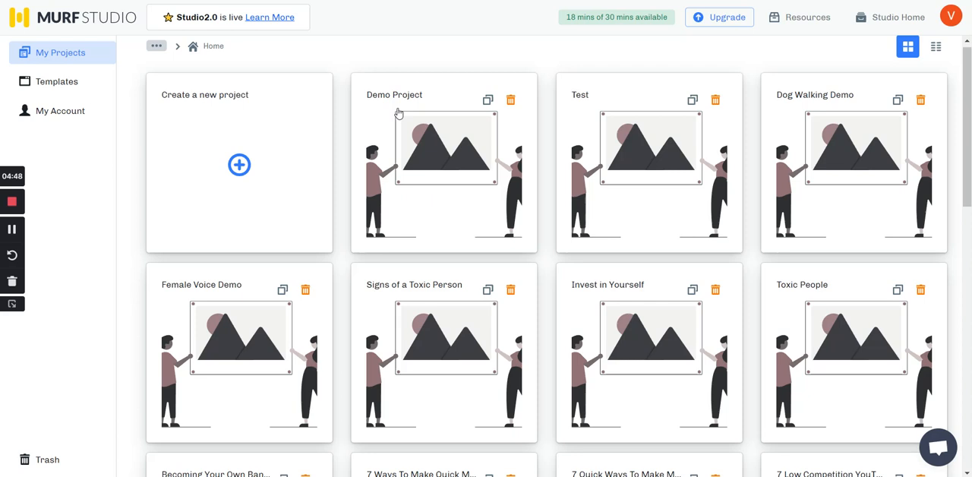
mouse_move(535, 190)
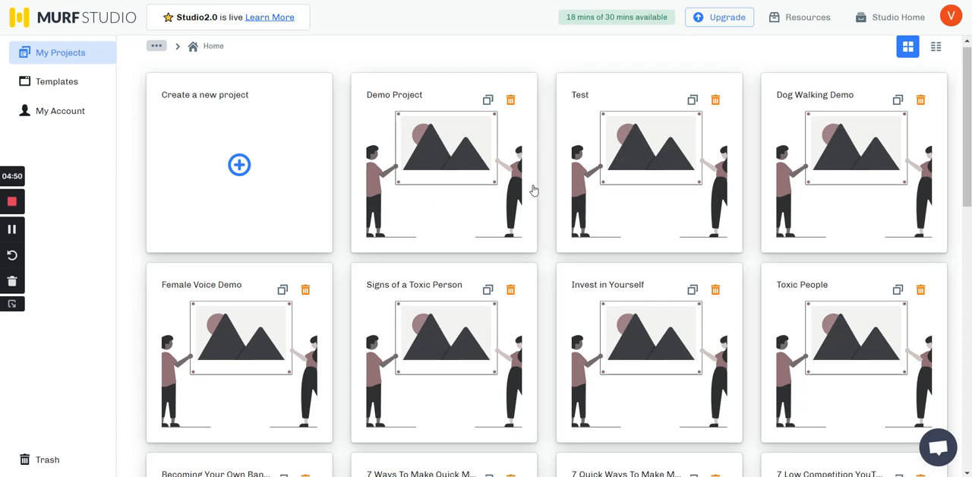
mouse_move(516, 156)
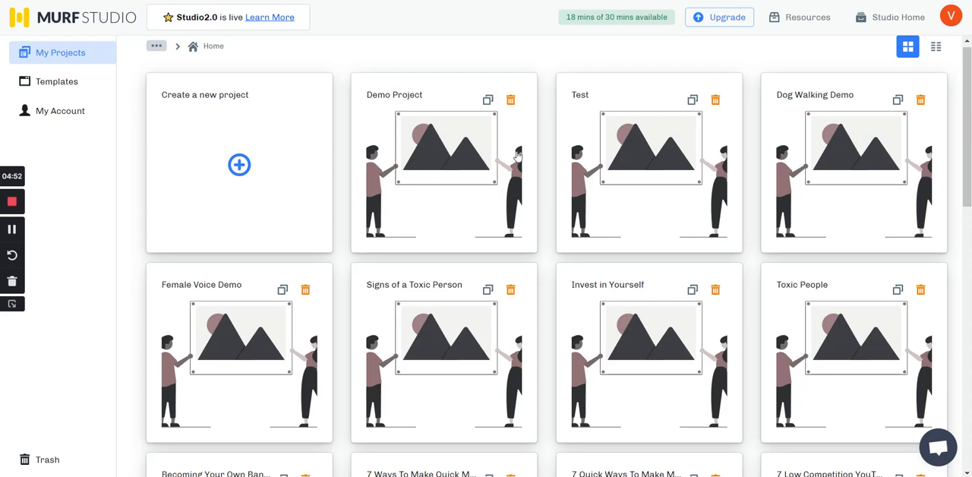
mouse_move(890, 296)
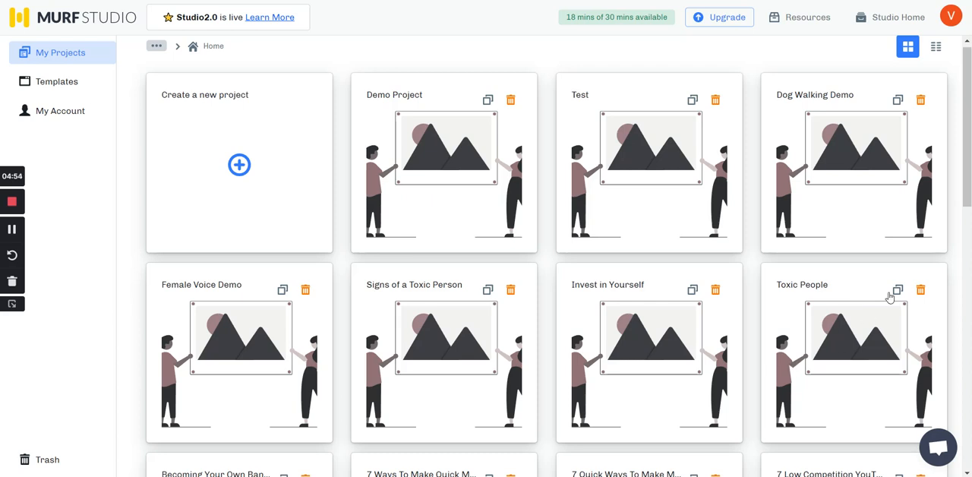
mouse_move(736, 179)
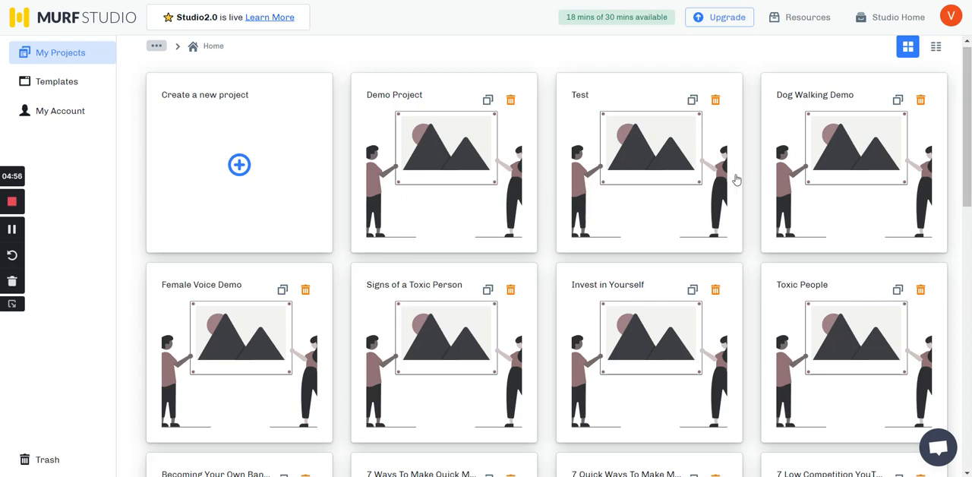
mouse_move(370, 136)
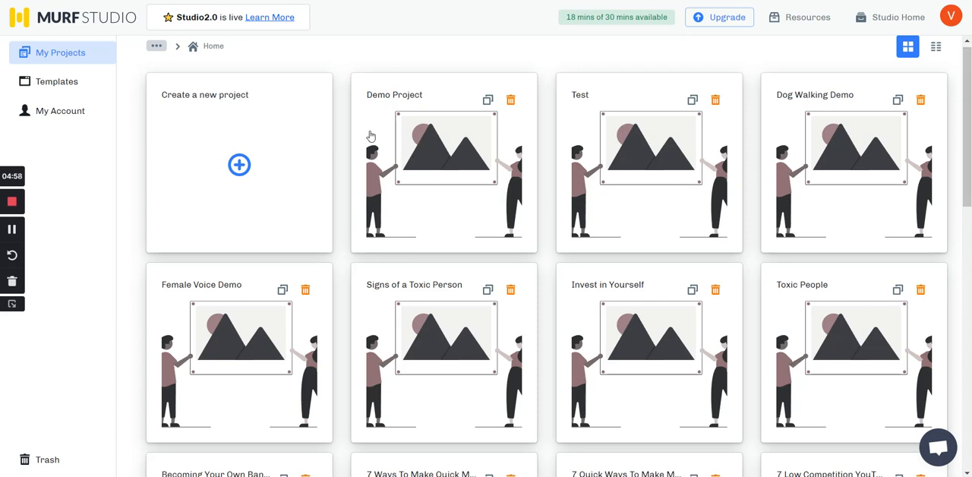
mouse_move(277, 50)
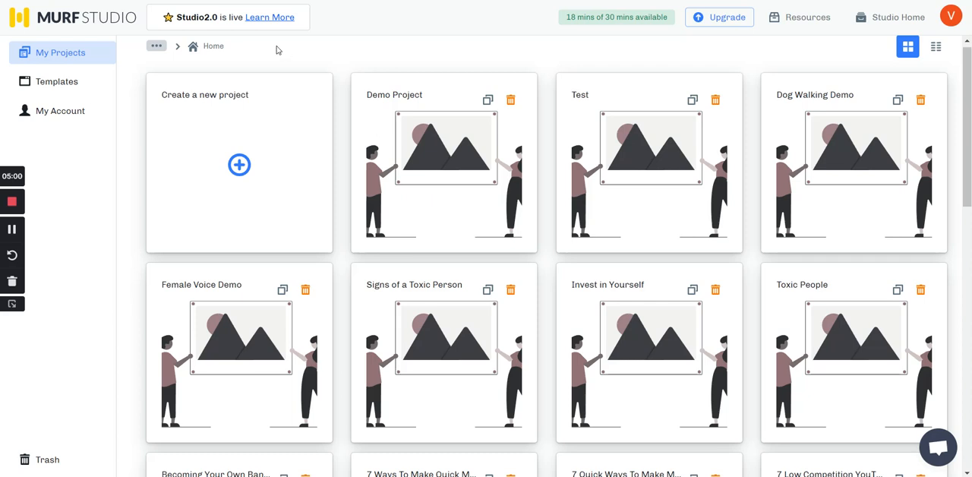
mouse_move(559, 49)
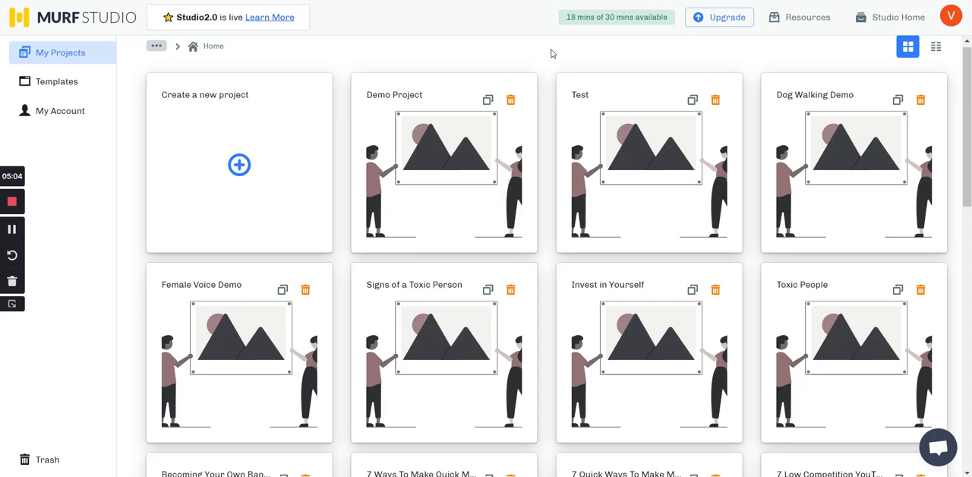
mouse_move(735, 182)
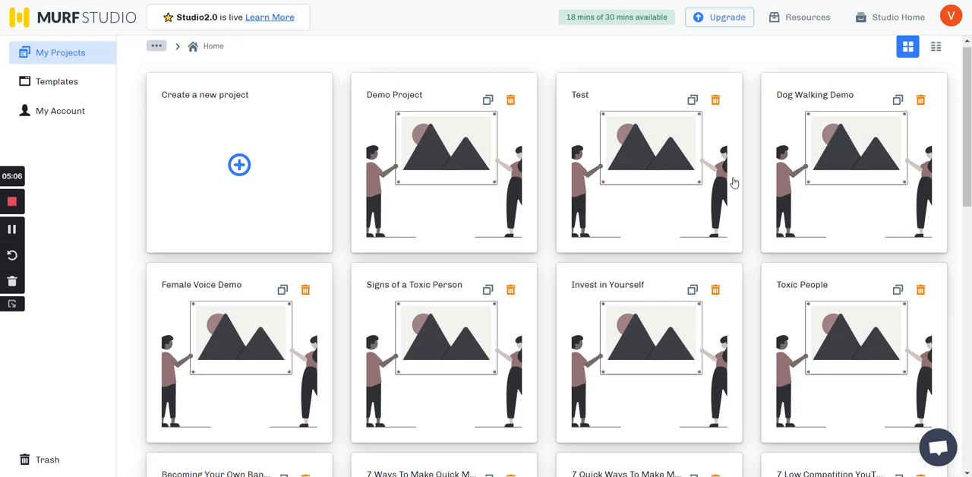
mouse_move(480, 49)
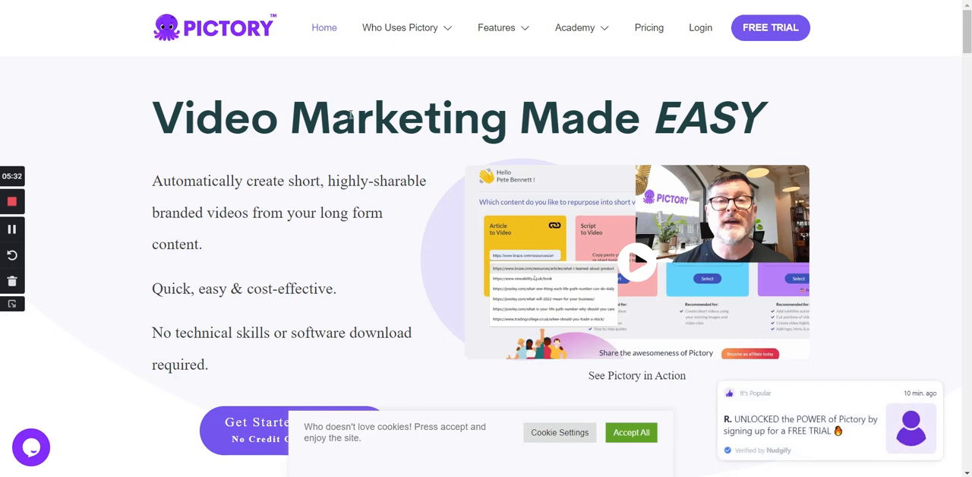
mouse_move(285, 76)
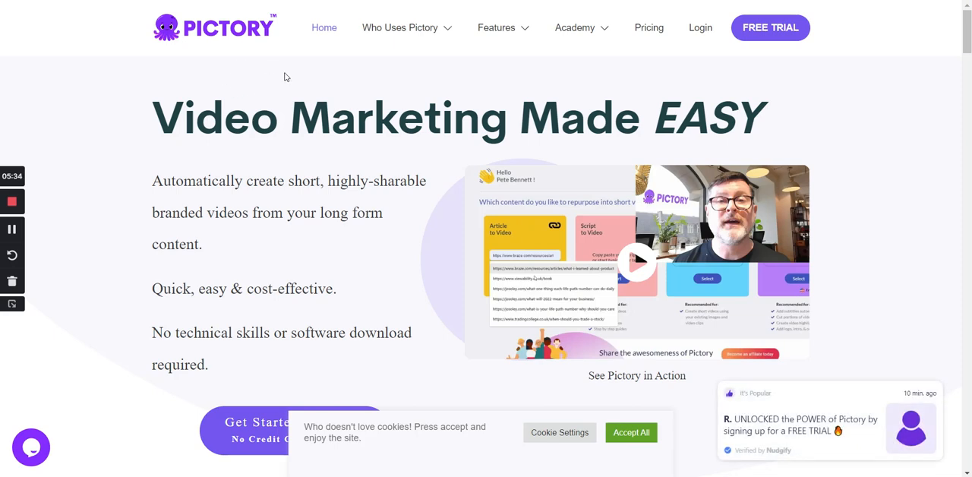
mouse_move(480, 140)
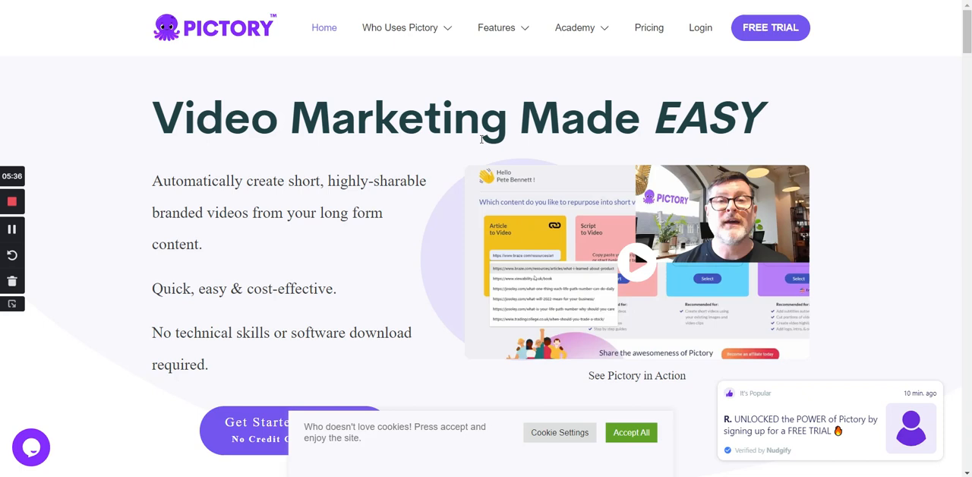
mouse_move(378, 273)
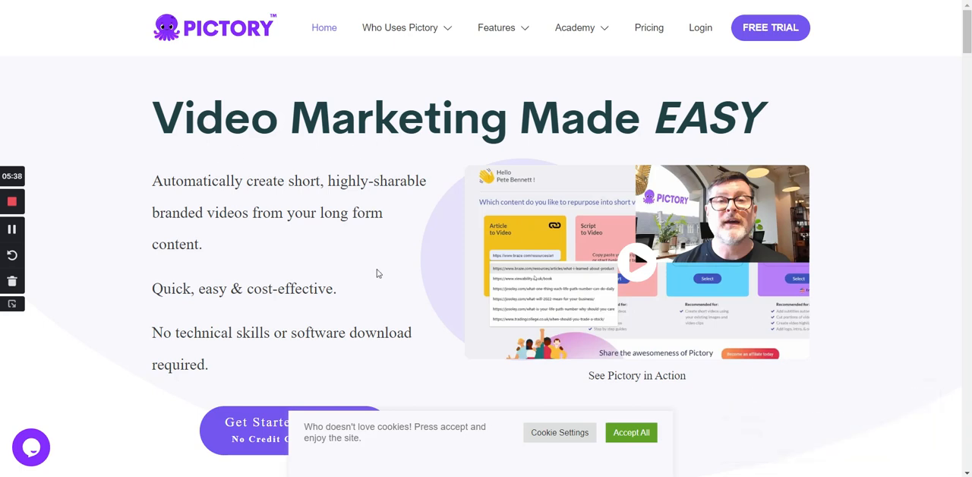
mouse_move(662, 260)
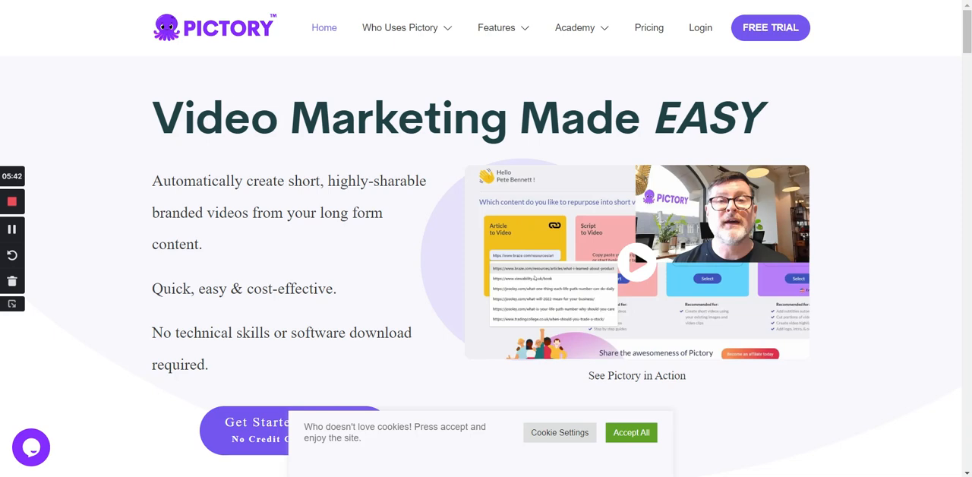
mouse_move(85, 27)
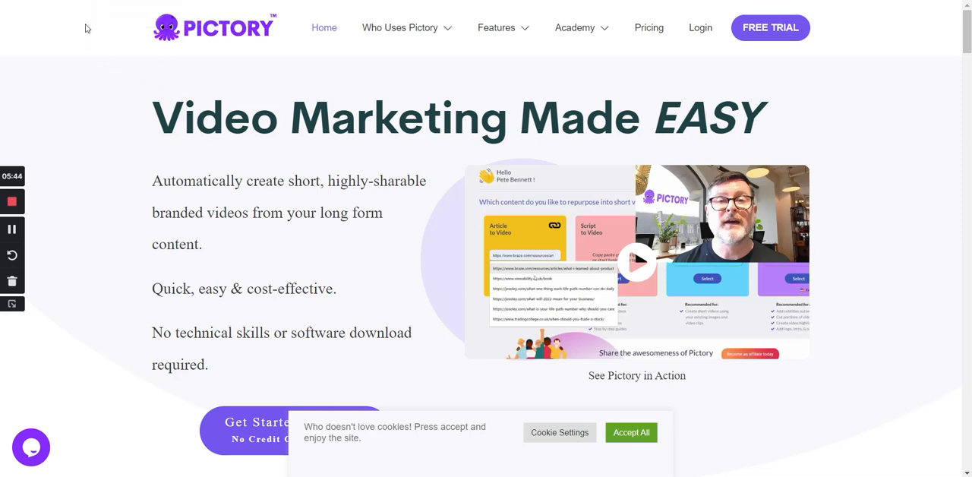
mouse_move(346, 172)
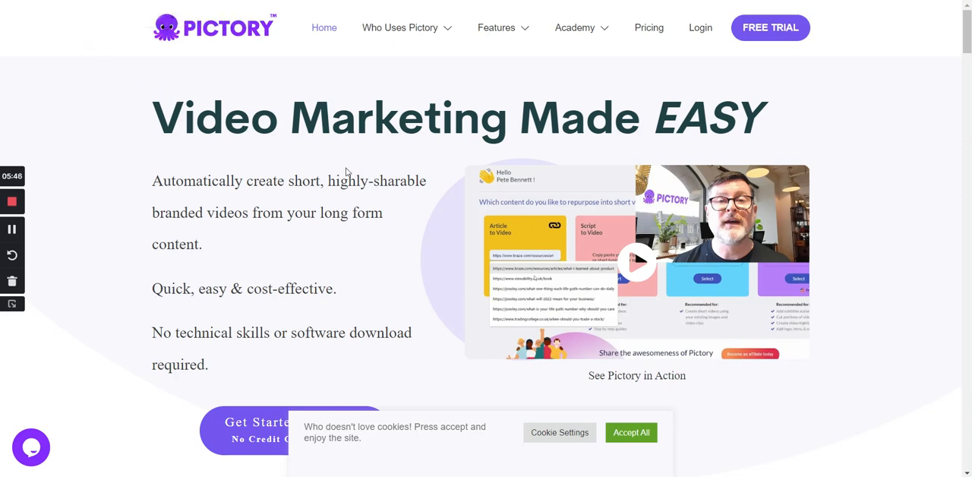
mouse_move(386, 167)
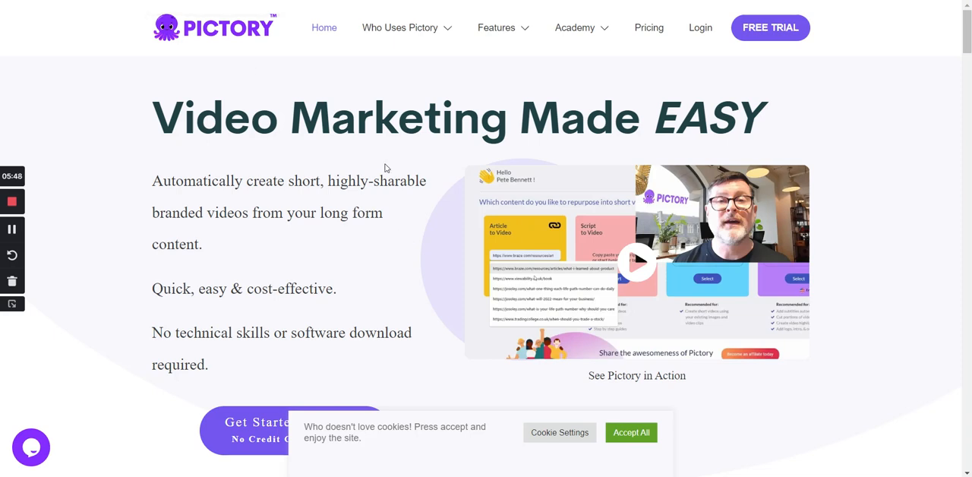